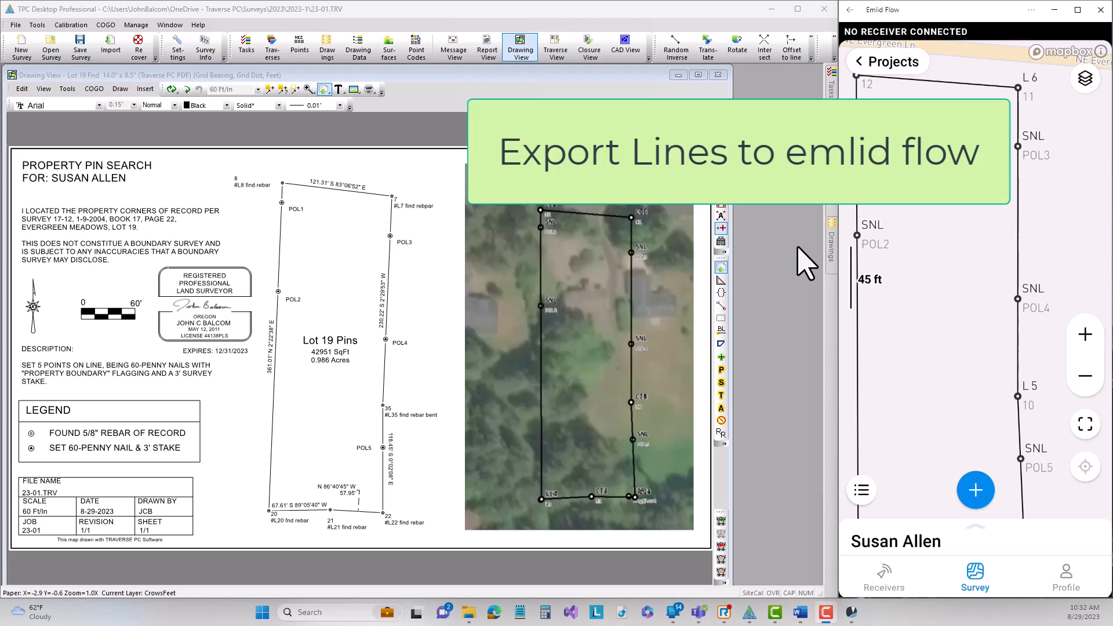
mouse_move(550, 252)
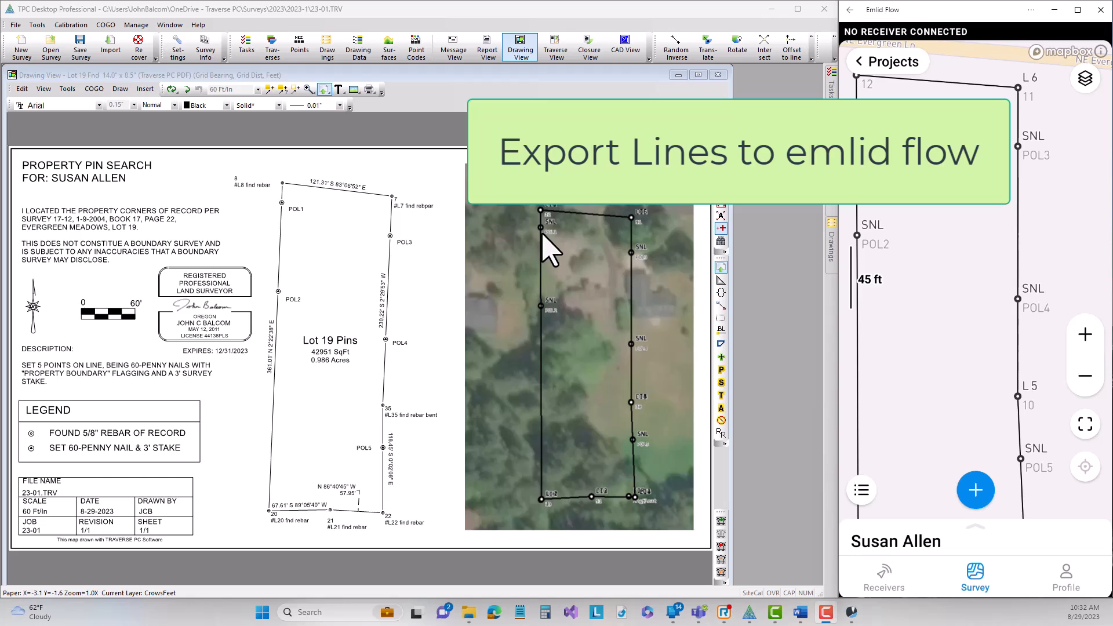
mouse_move(301, 227)
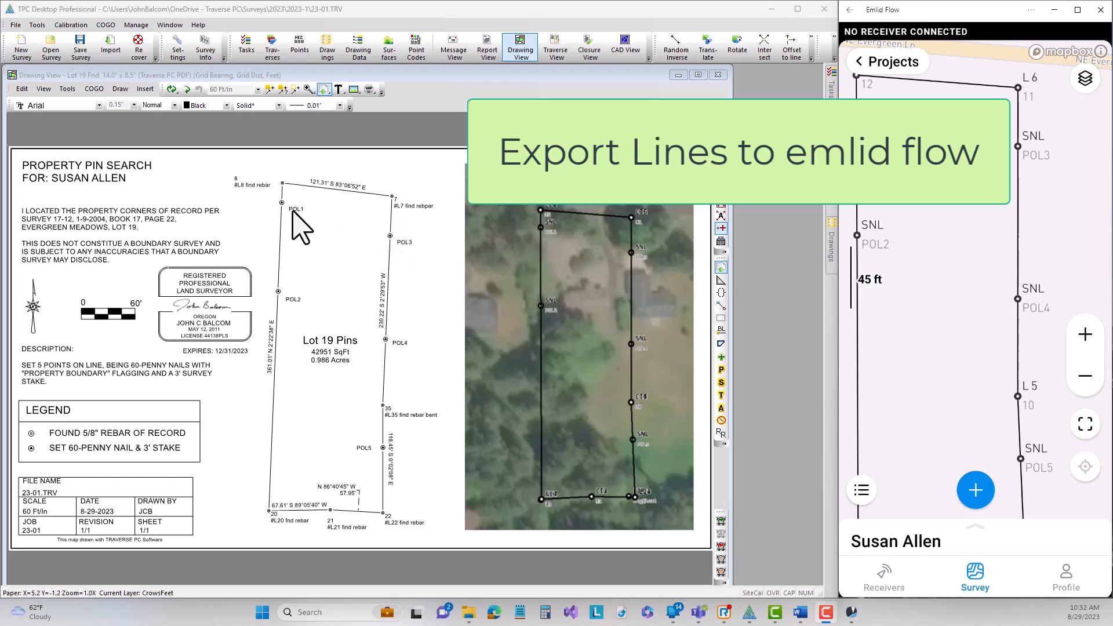
mouse_move(396, 352)
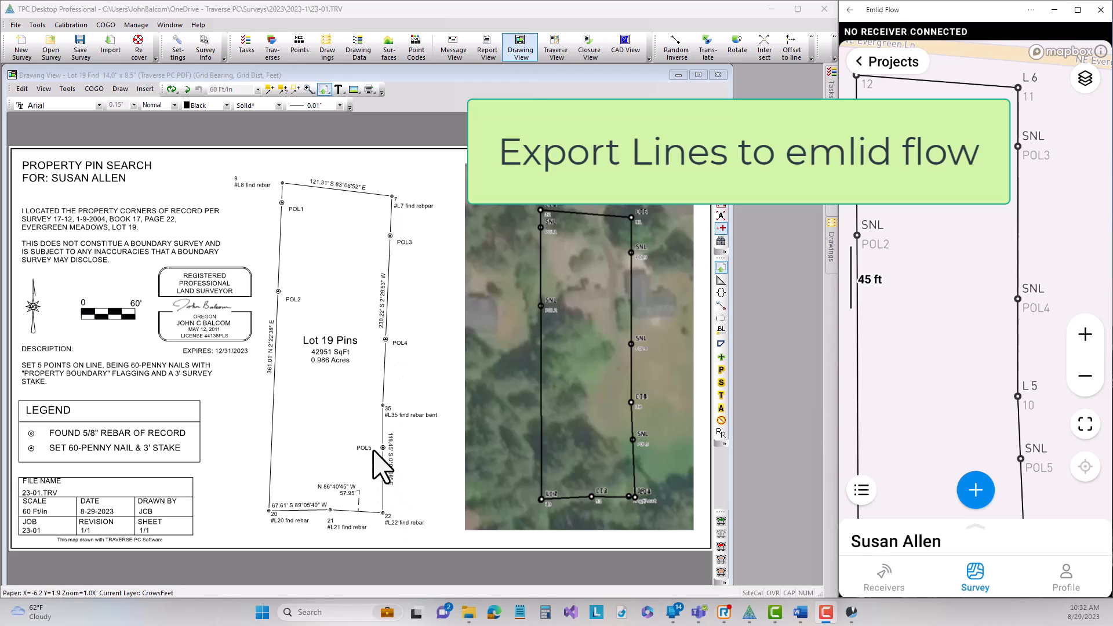
mouse_move(353, 273)
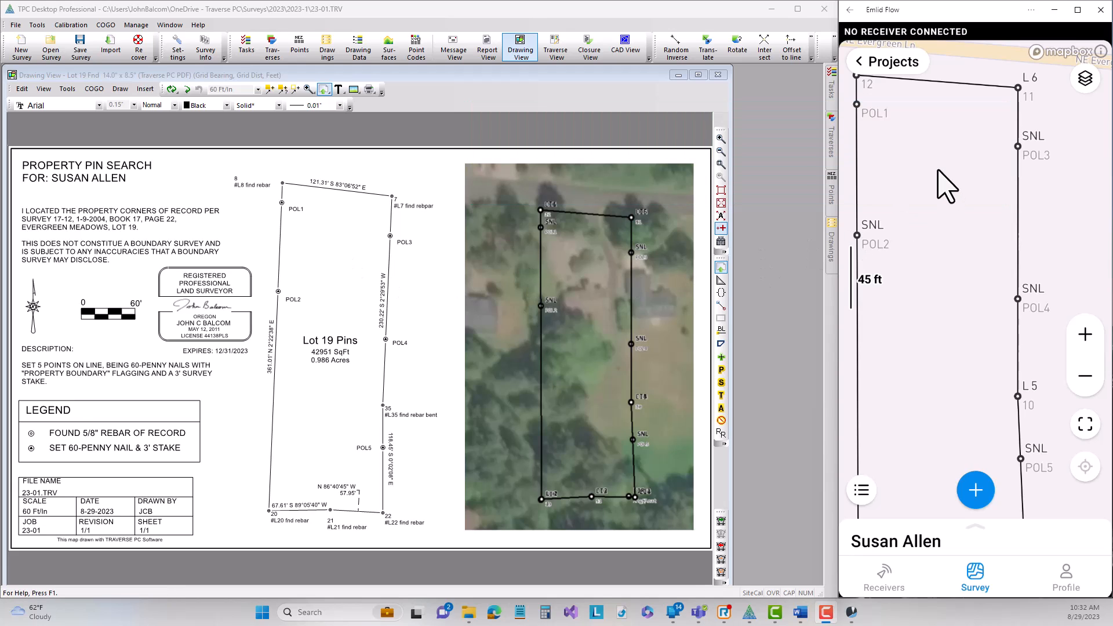
mouse_move(925, 240)
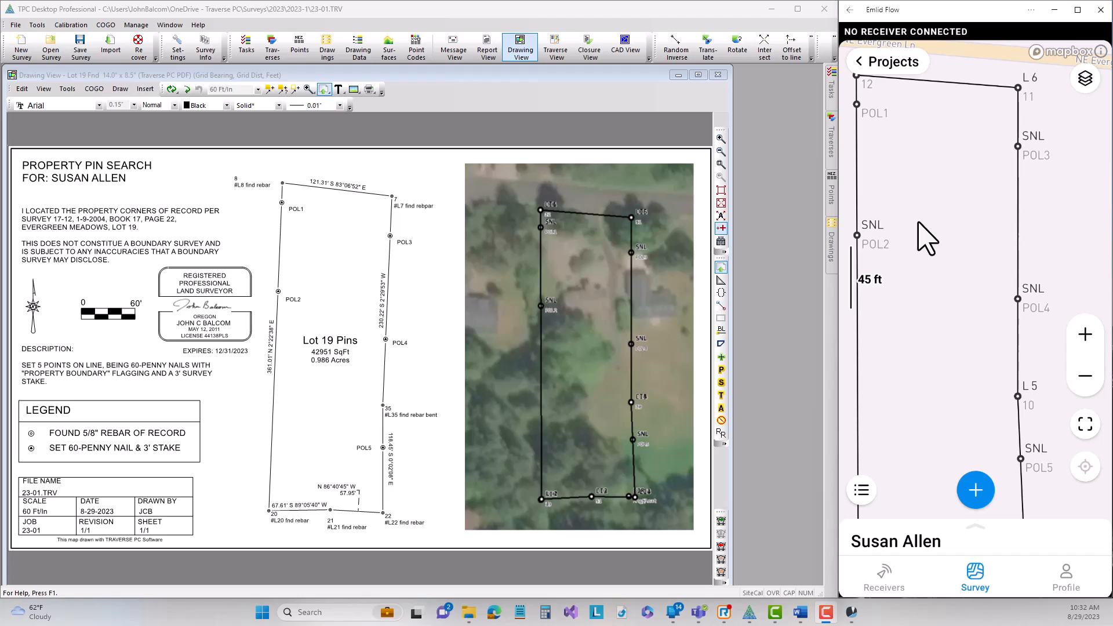
mouse_move(878, 145)
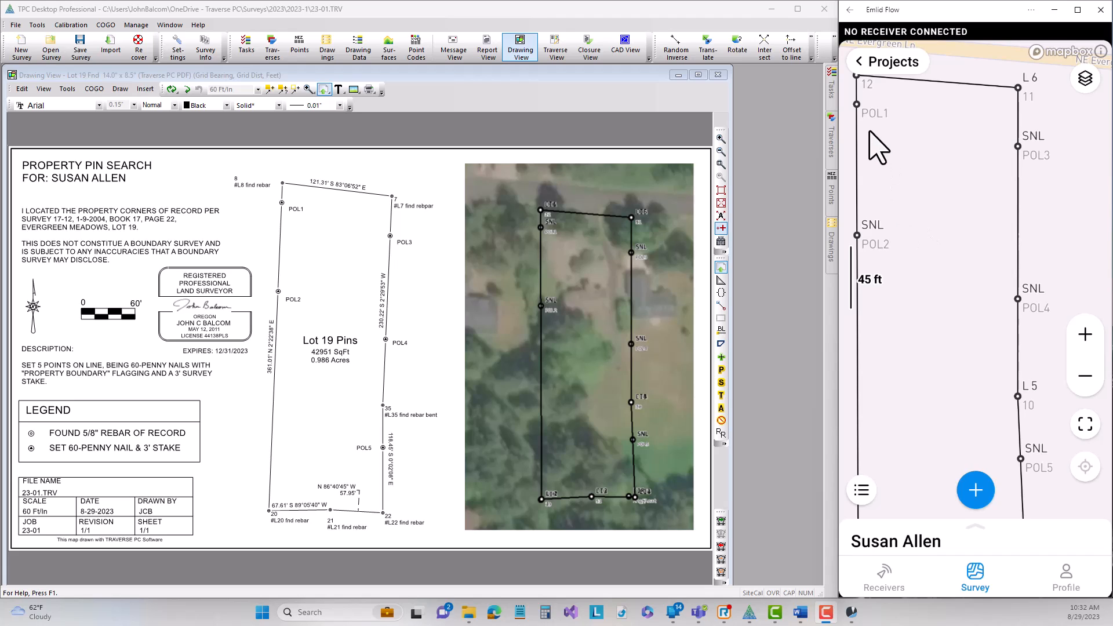
mouse_move(870, 158)
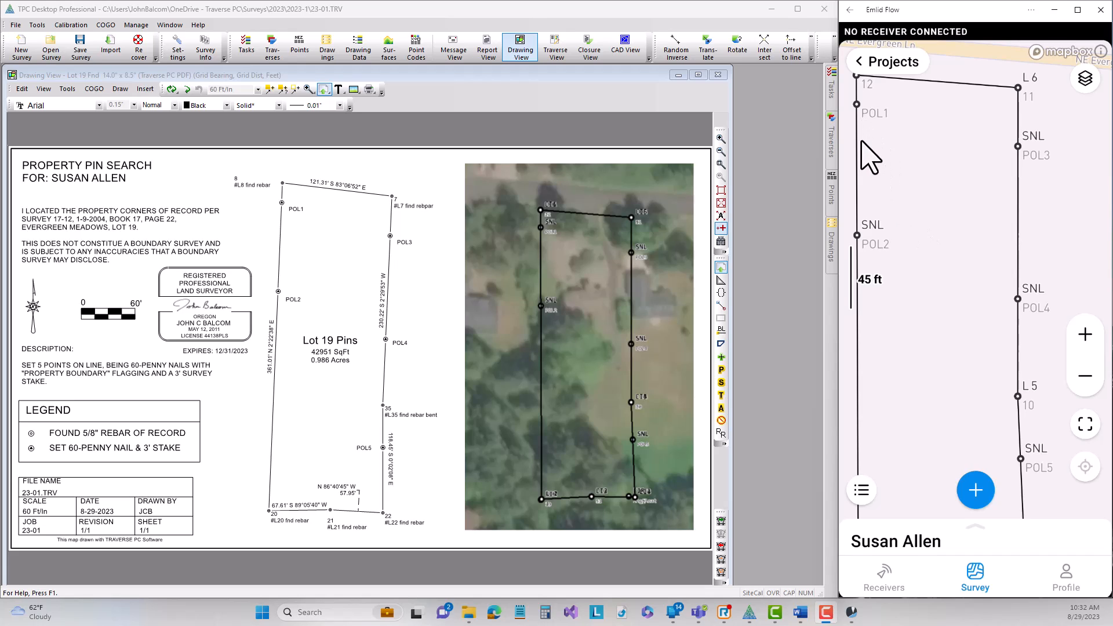
mouse_move(880, 114)
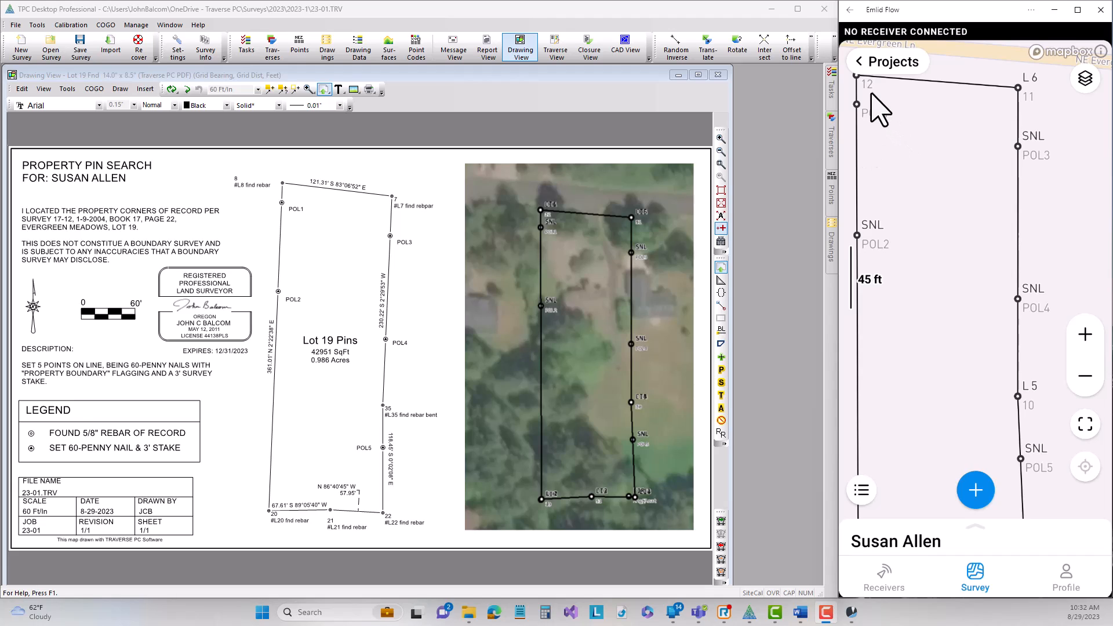
mouse_move(898, 518)
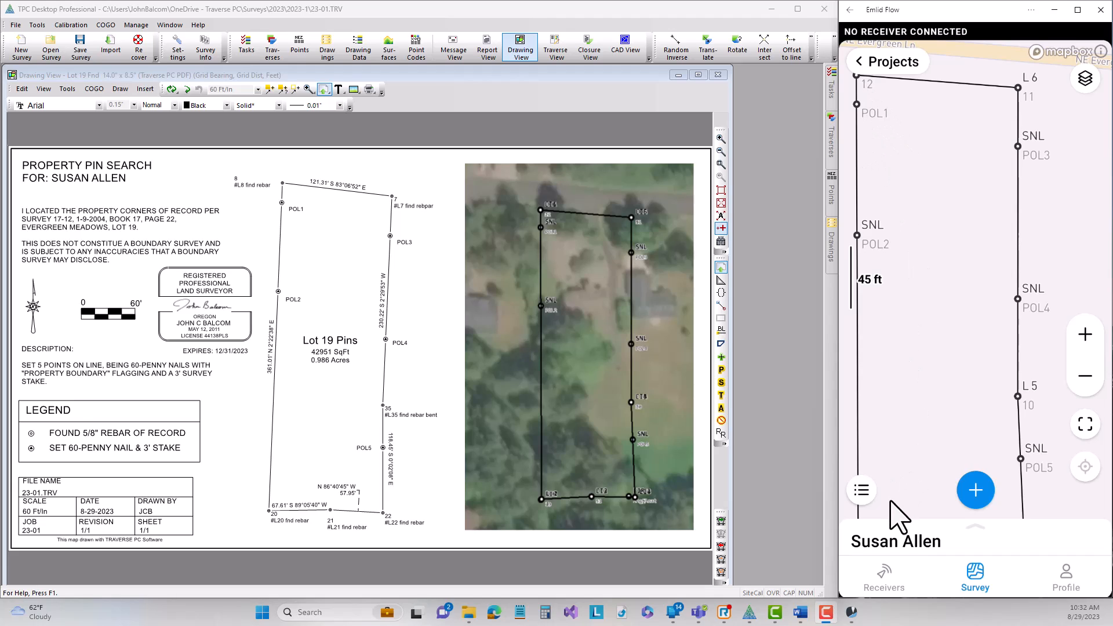
mouse_move(1008, 113)
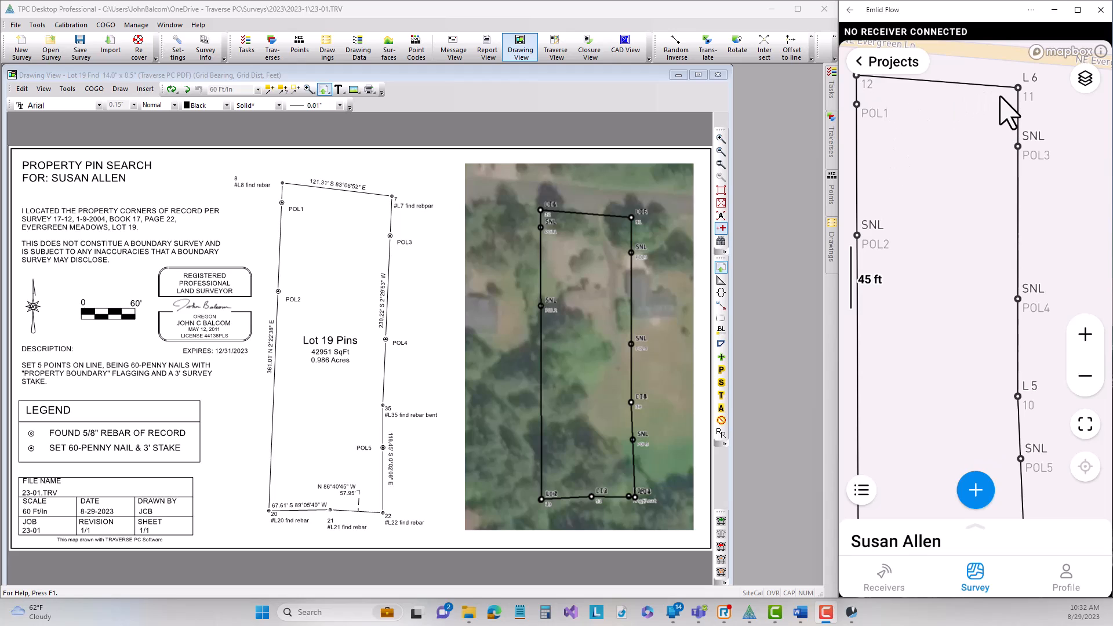
mouse_move(1014, 415)
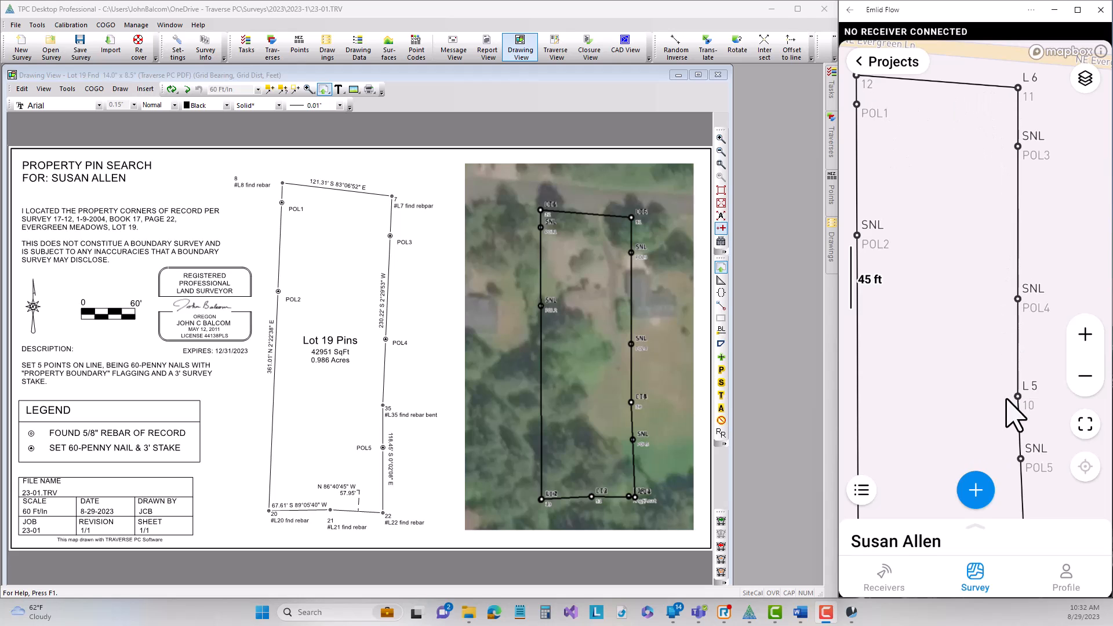
mouse_move(1033, 414)
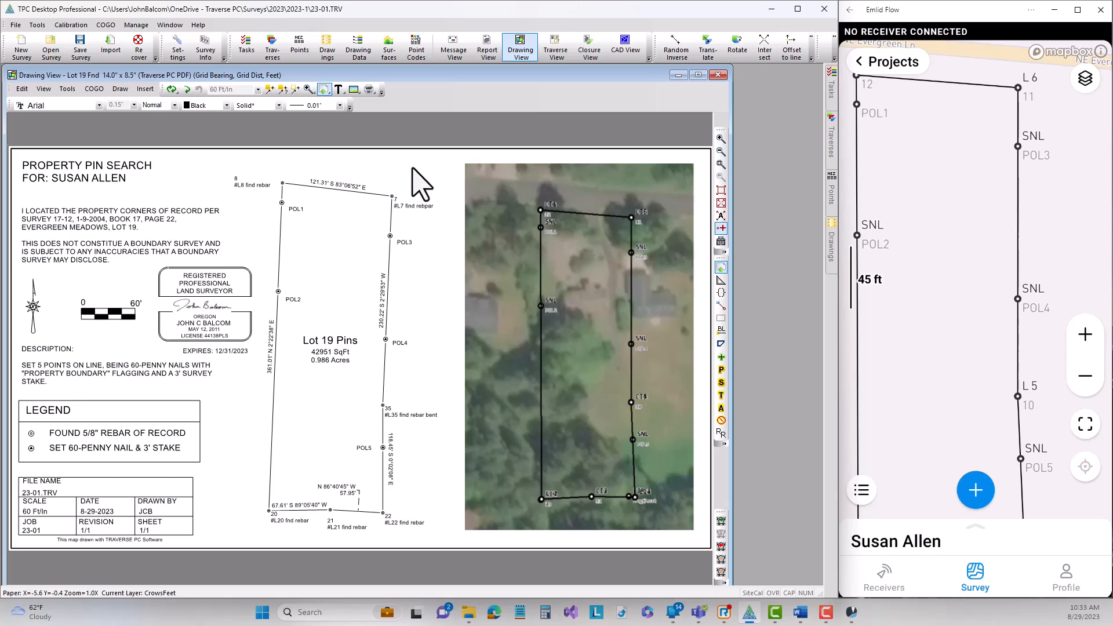
Open the Lot 19 Pins traverse table listing its rebar corner points.
left_click(271, 47)
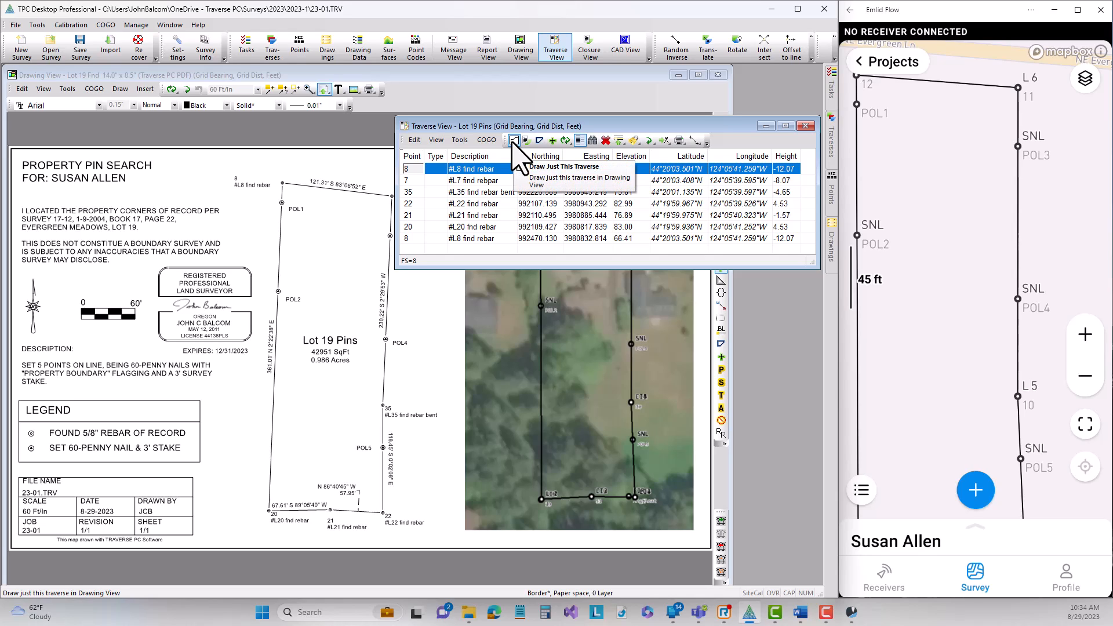
Draw just the Lot 19 Pins traverse on its own temporary page.
left_click(579, 178)
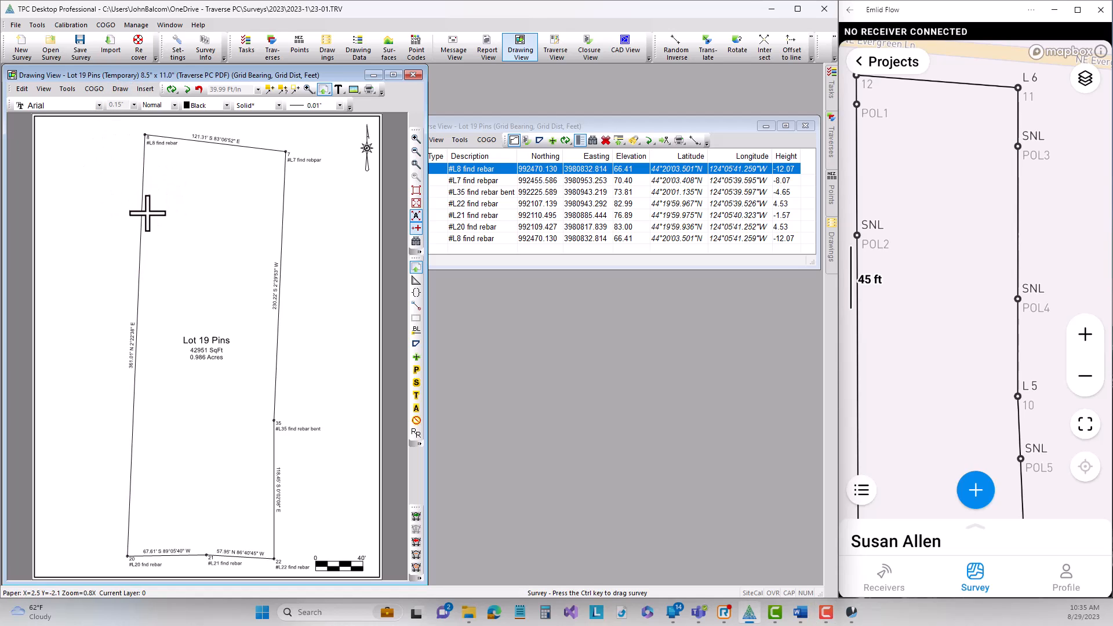
mouse_move(146, 218)
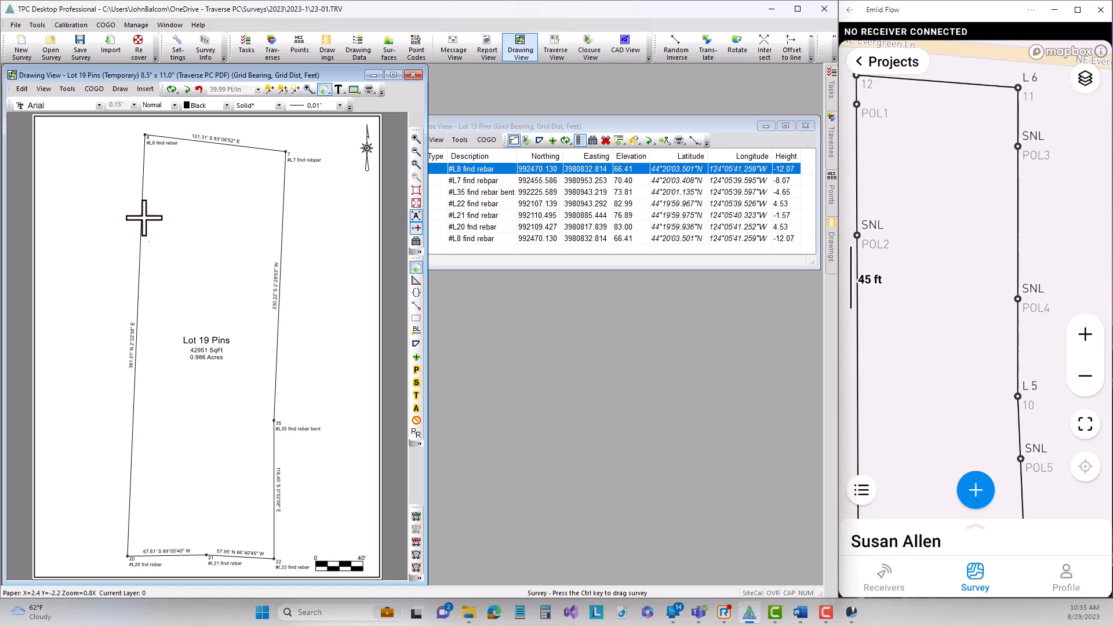
Hide lot name and area, distance, direction, point and description labels, and set Symbols to None.
left_click(206, 340)
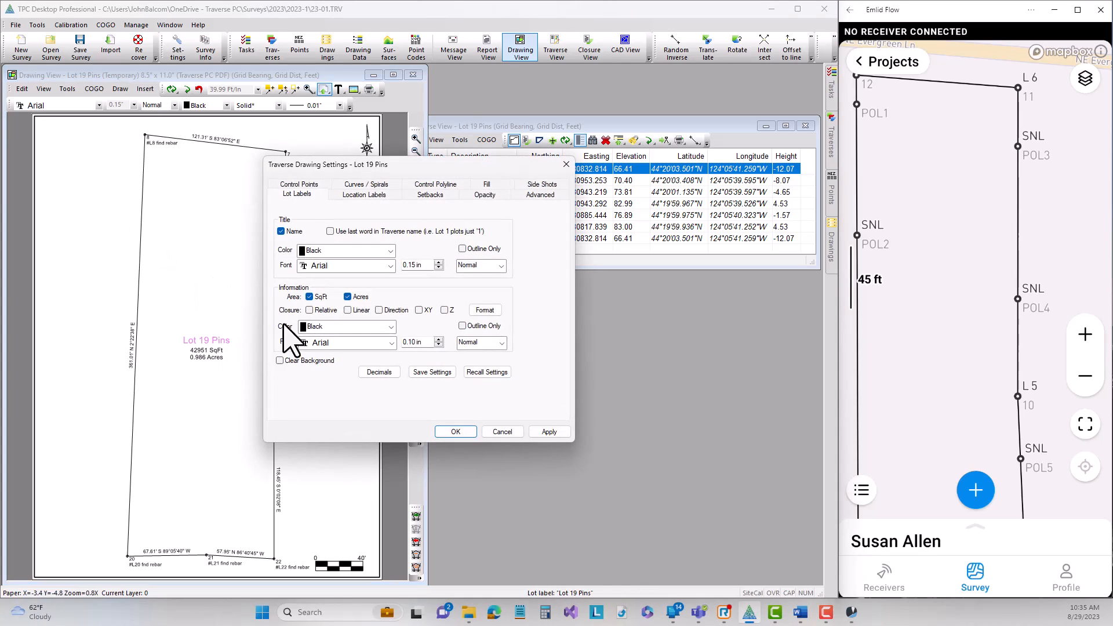
left_click(280, 231)
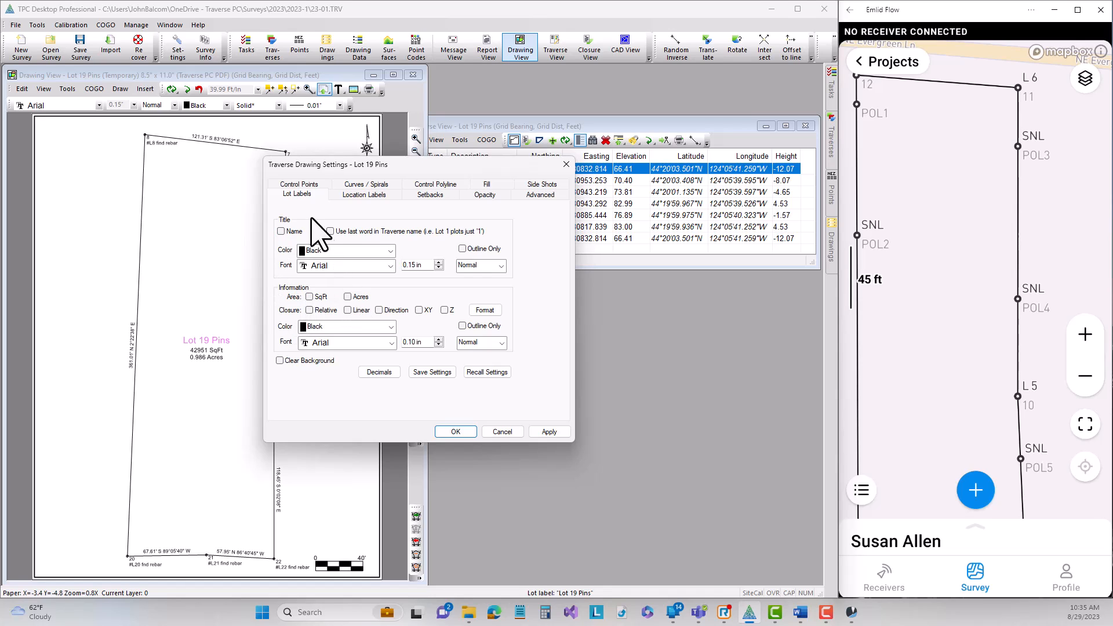
left_click(299, 184)
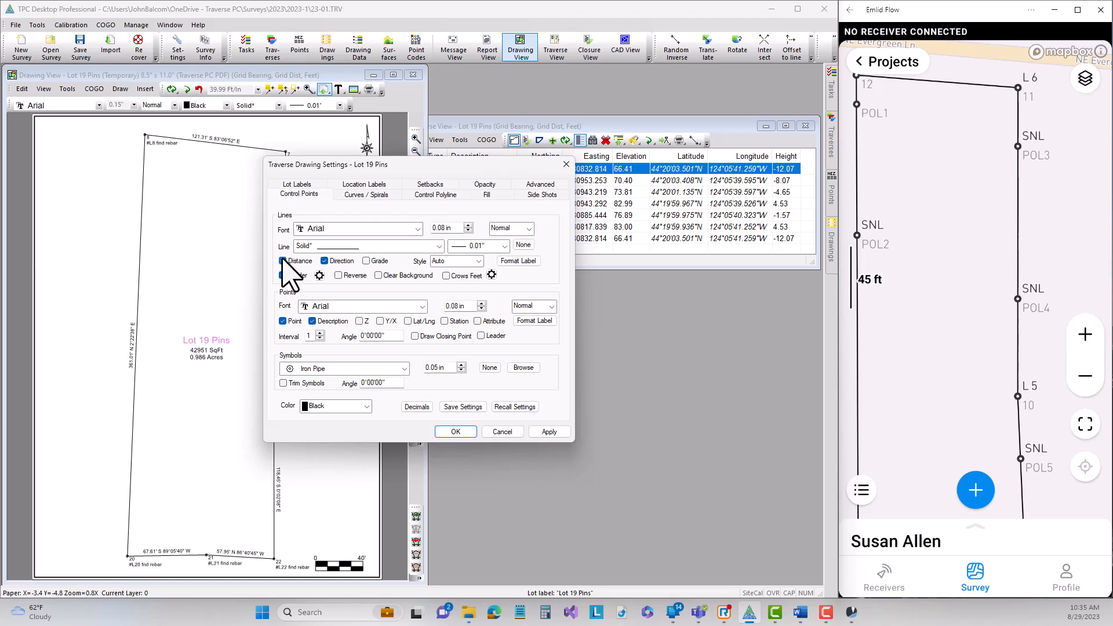
left_click(284, 275)
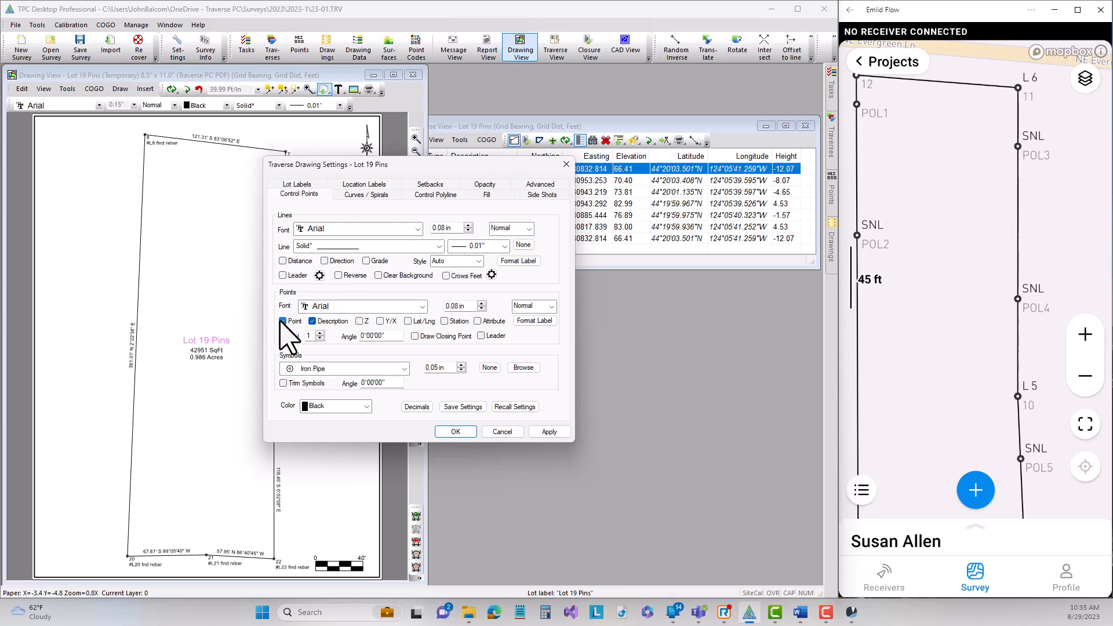
left_click(283, 320)
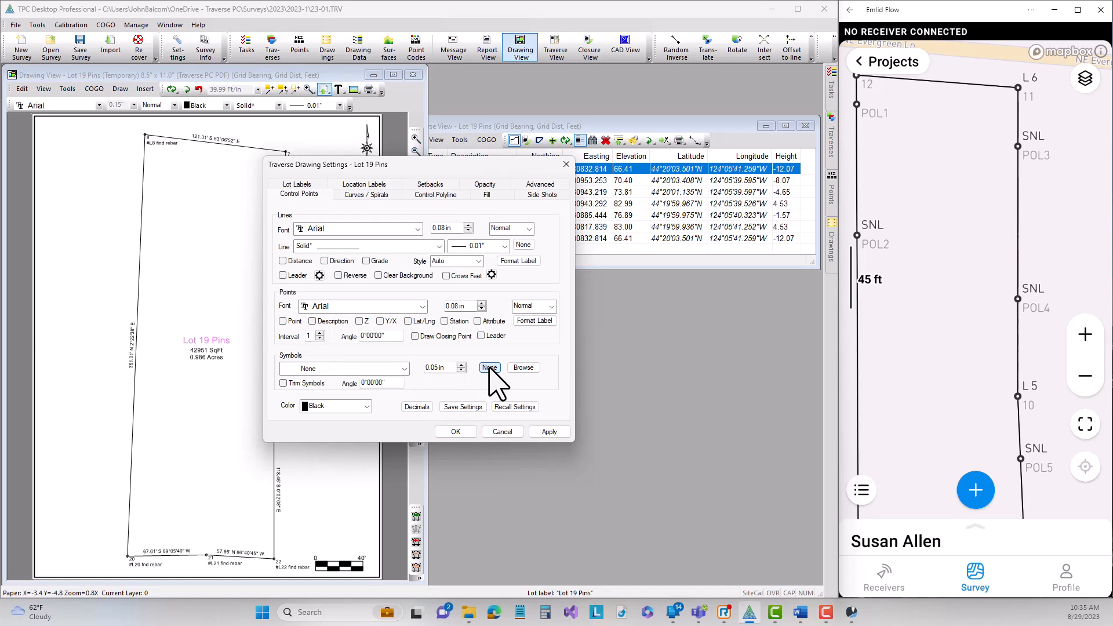
left_click(549, 431)
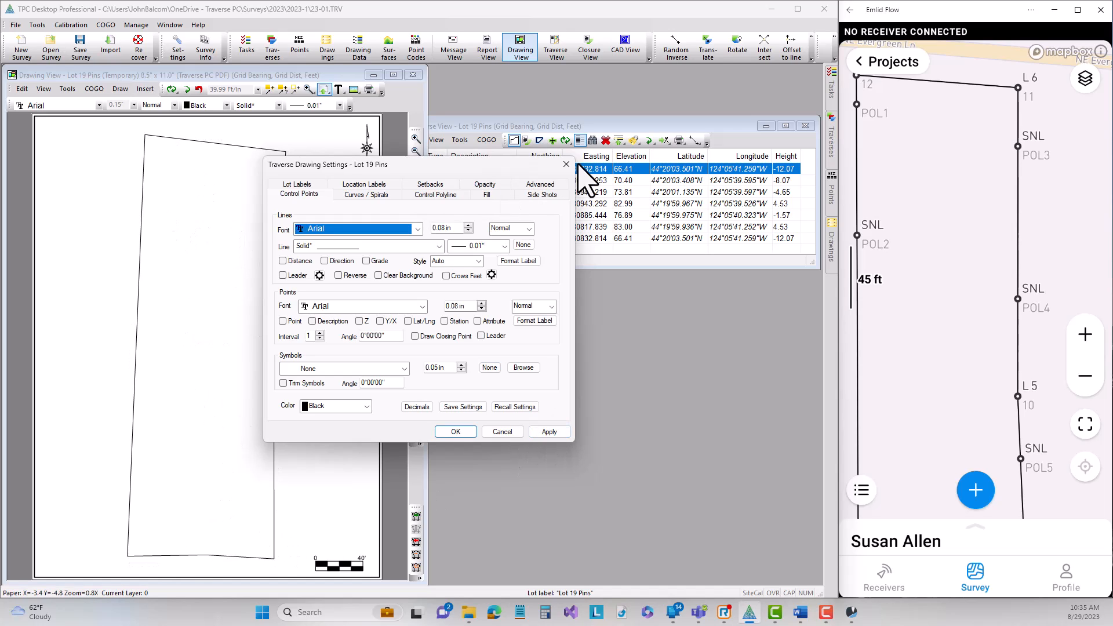
left_click(455, 431)
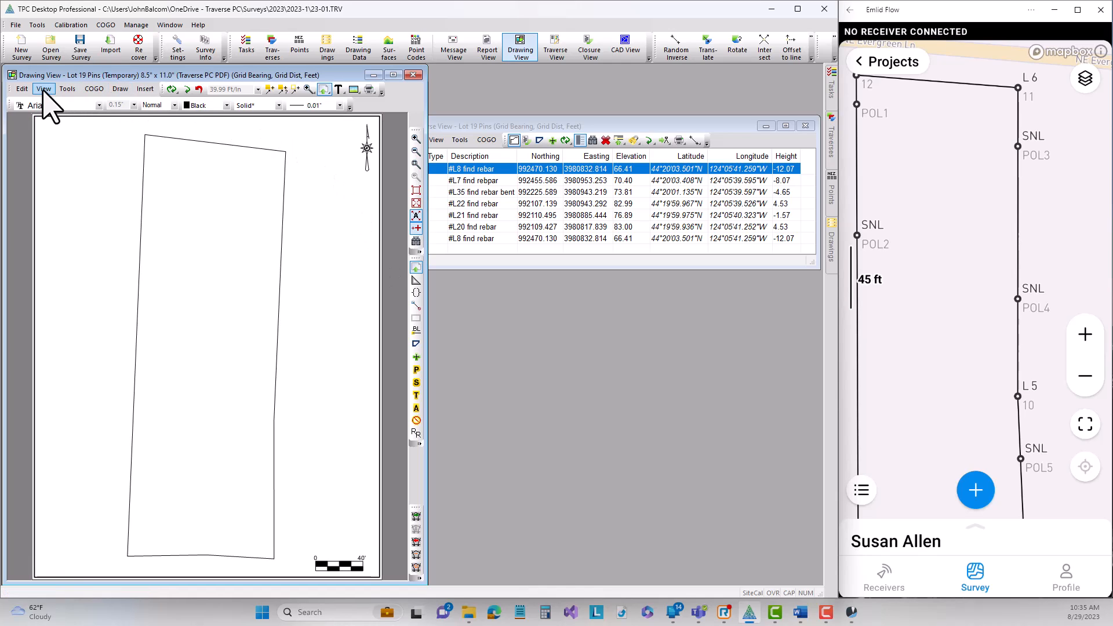
Turn off the drawing border and bring the Traverse View table to the front.
left_click(22, 88)
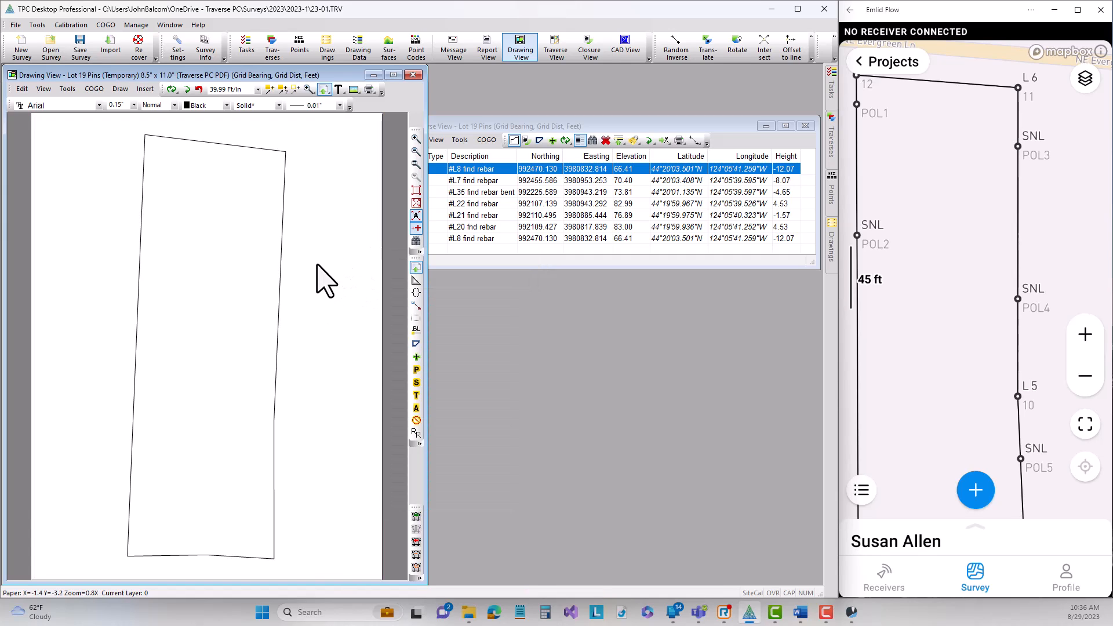
left_click(556, 47)
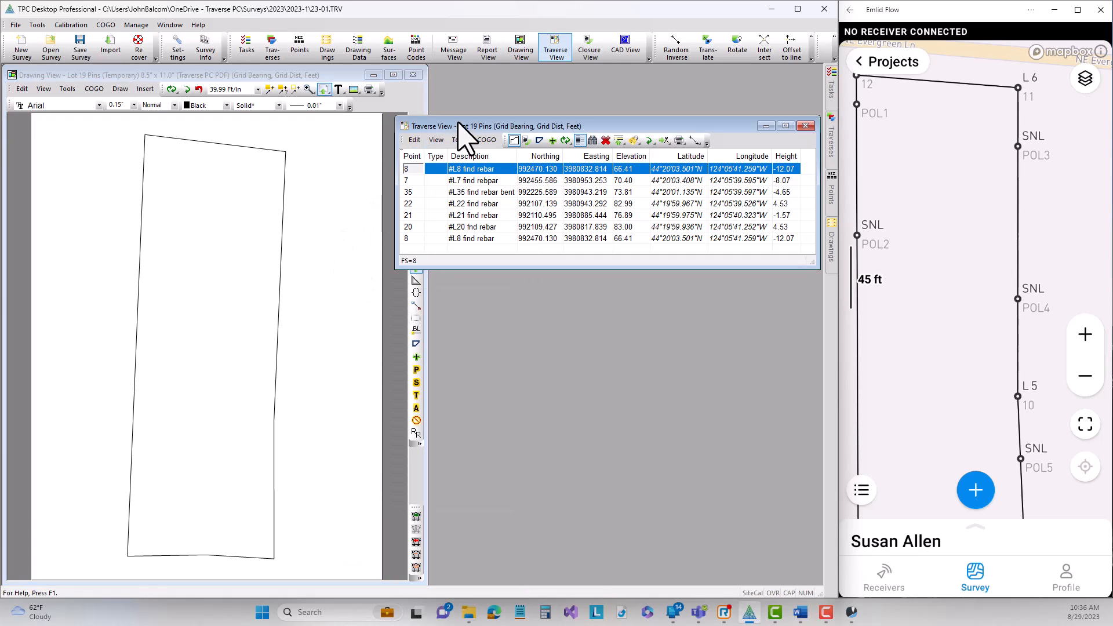
mouse_move(326, 227)
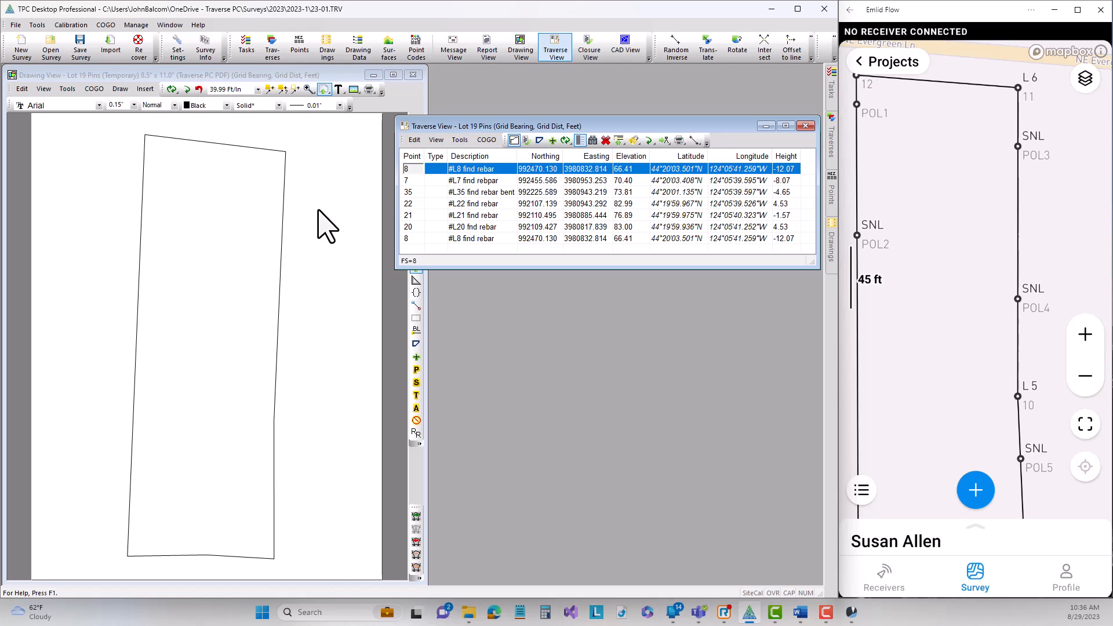
Export the entire drawing as AutoCAD ASCII DXF, with preview after export turned off.
left_click(66, 89)
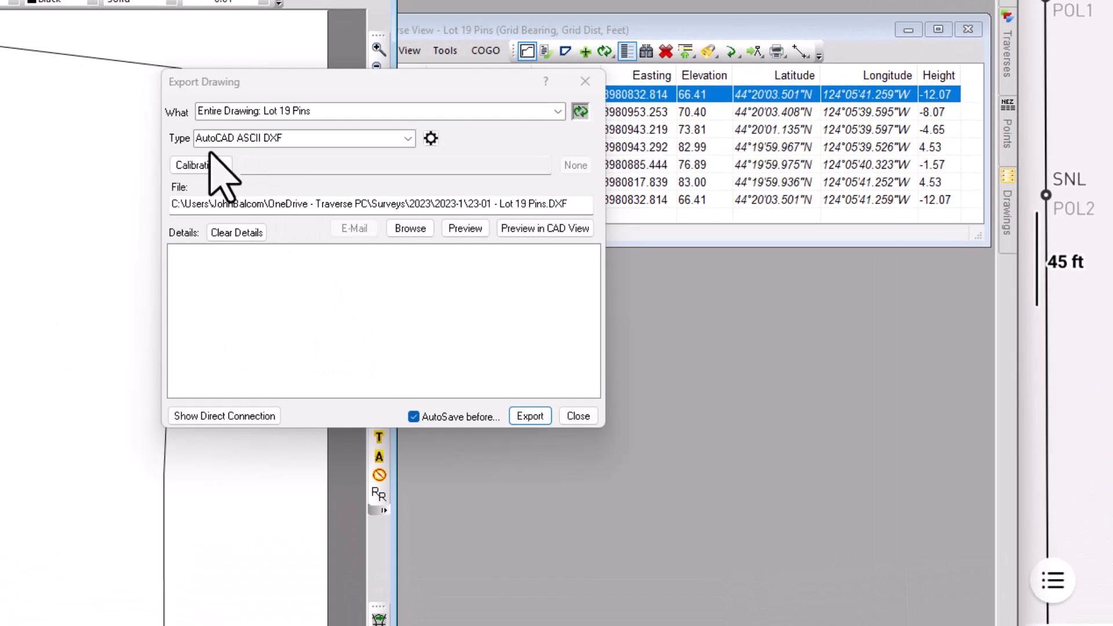
mouse_move(291, 176)
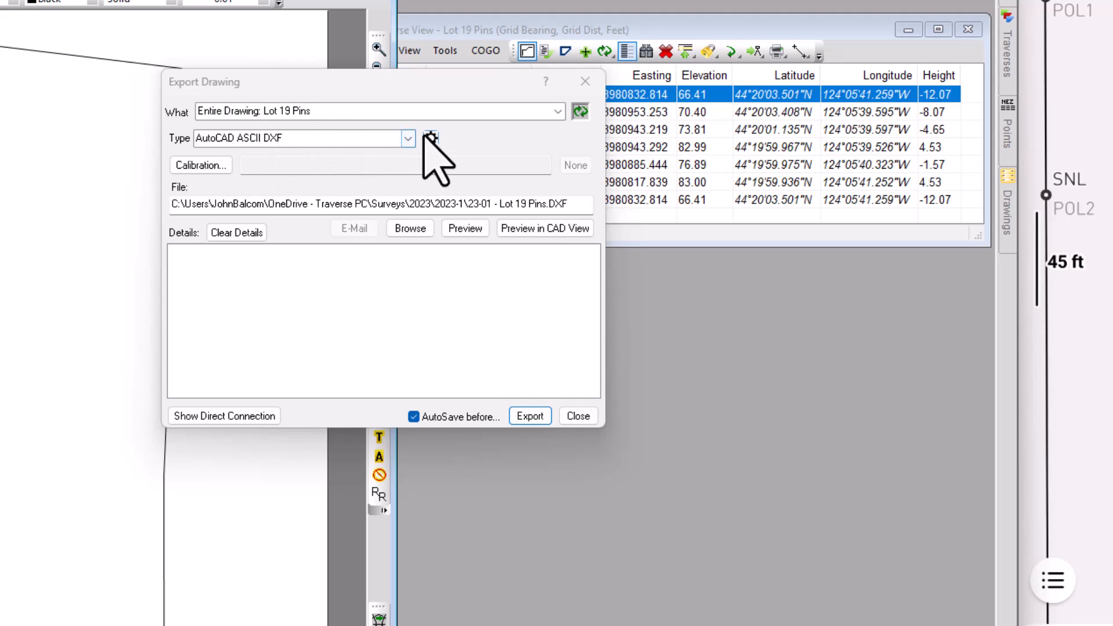
left_click(431, 138)
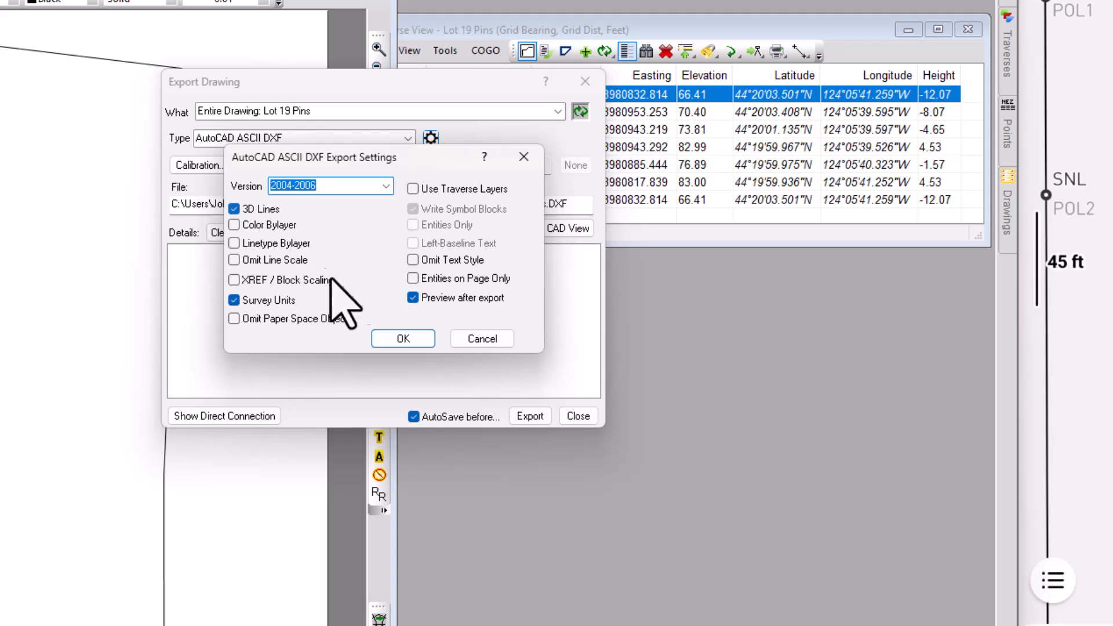
left_click(412, 298)
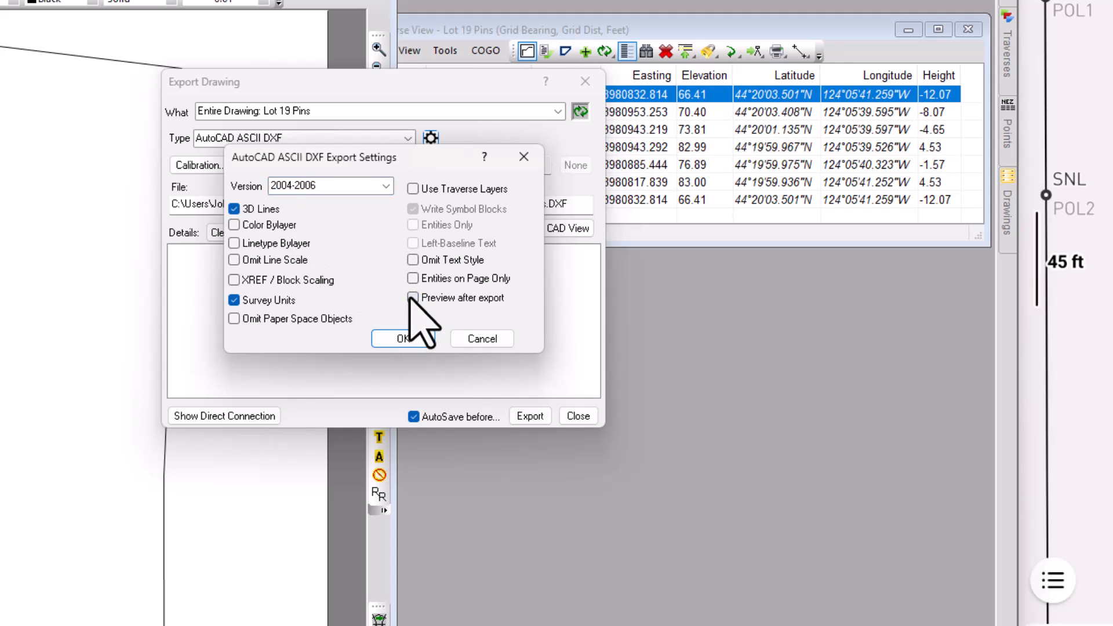
left_click(413, 297)
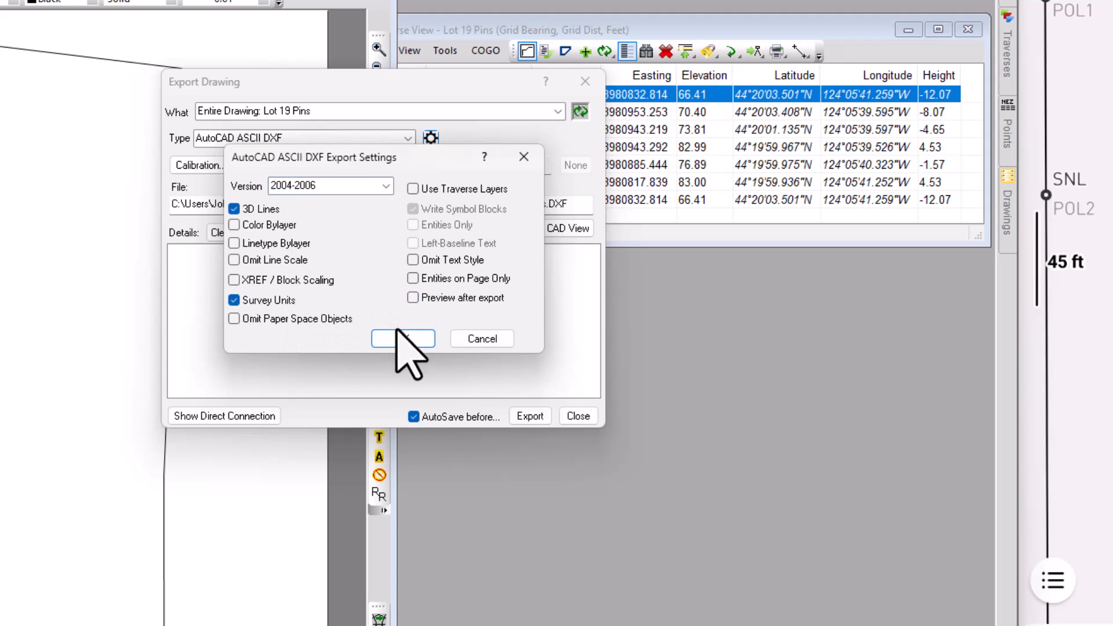
left_click(403, 339)
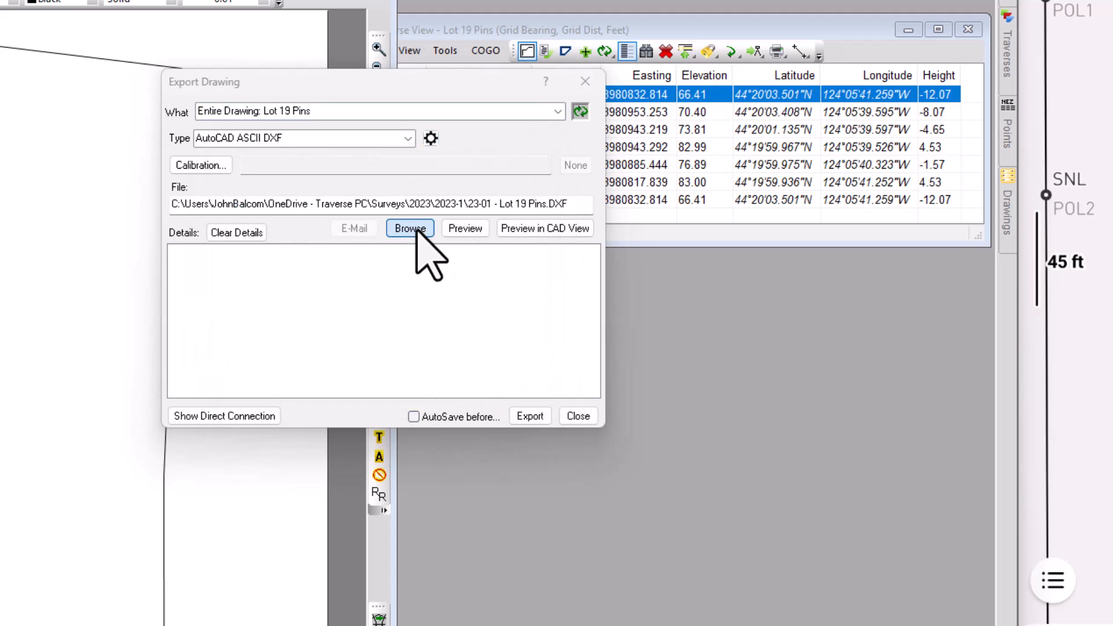
Check the save folders, keep the 2023-1 location, and export the DXF.
left_click(409, 227)
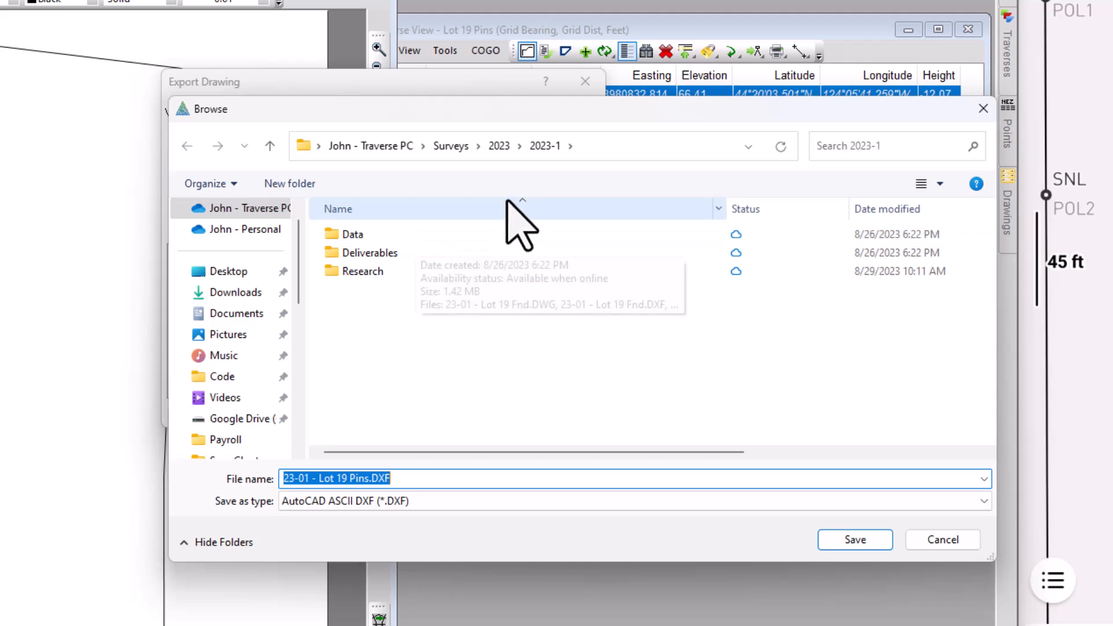
left_click(352, 234)
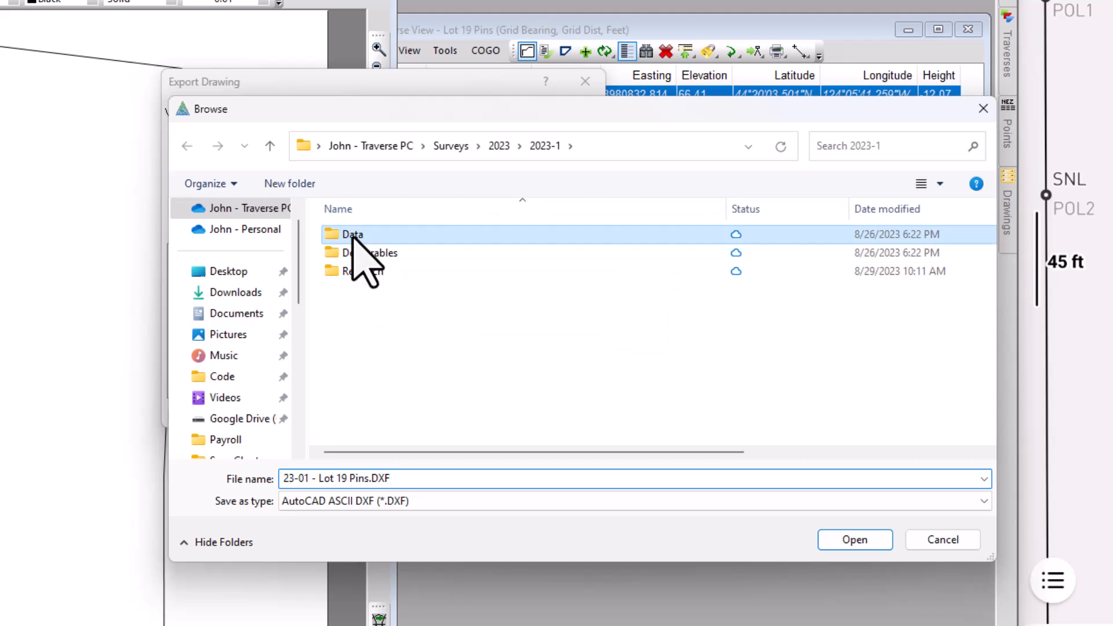
double_click(352, 234)
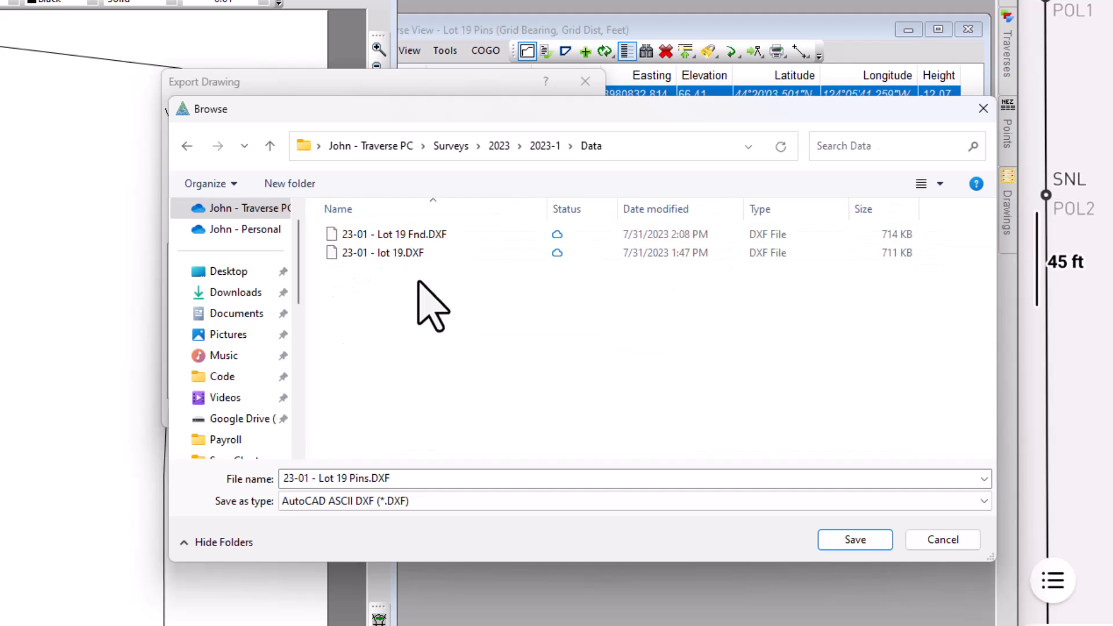
left_click(383, 253)
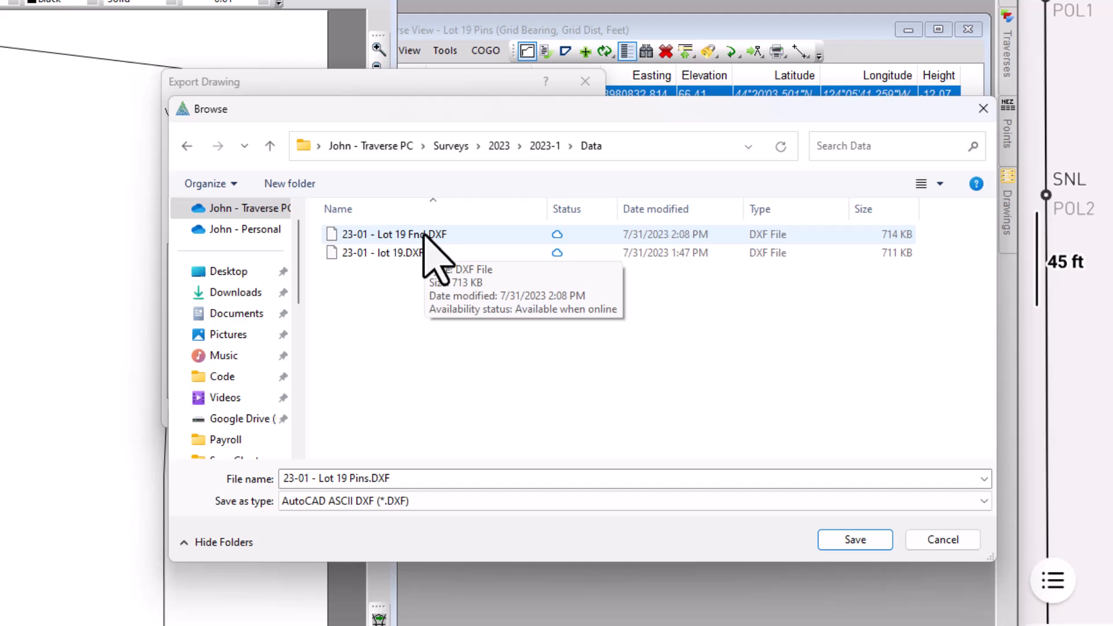
left_click(383, 253)
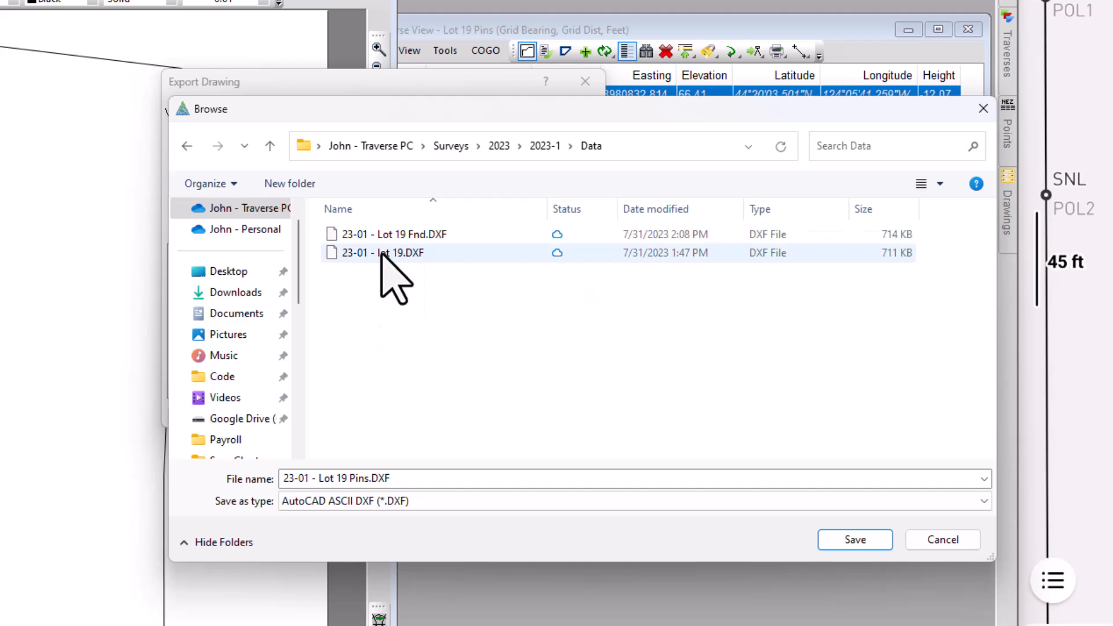
mouse_move(383, 252)
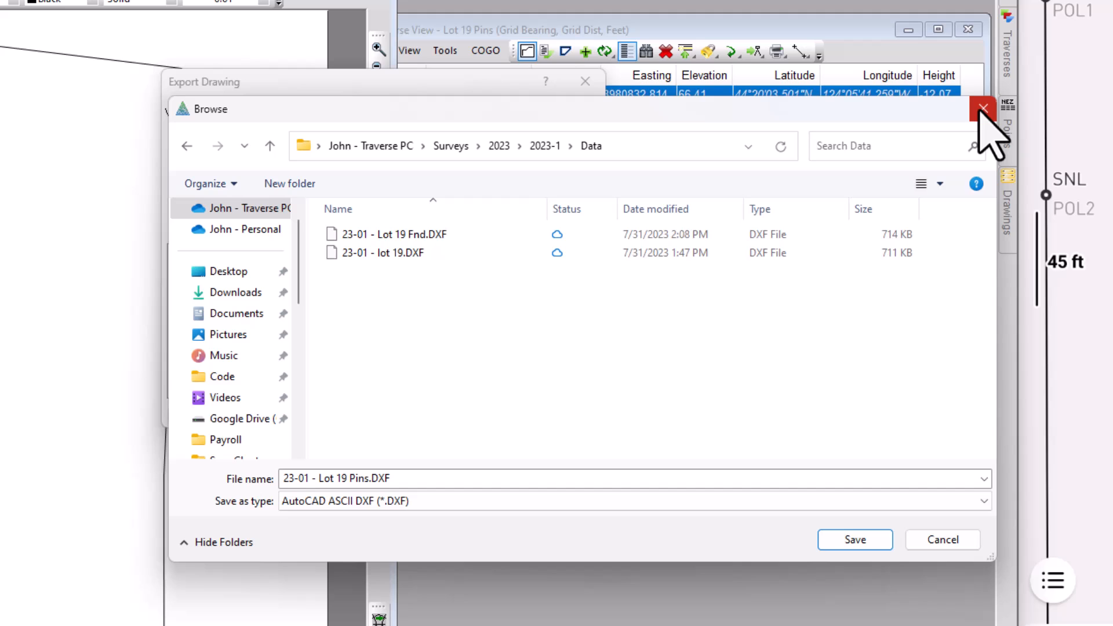
left_click(983, 109)
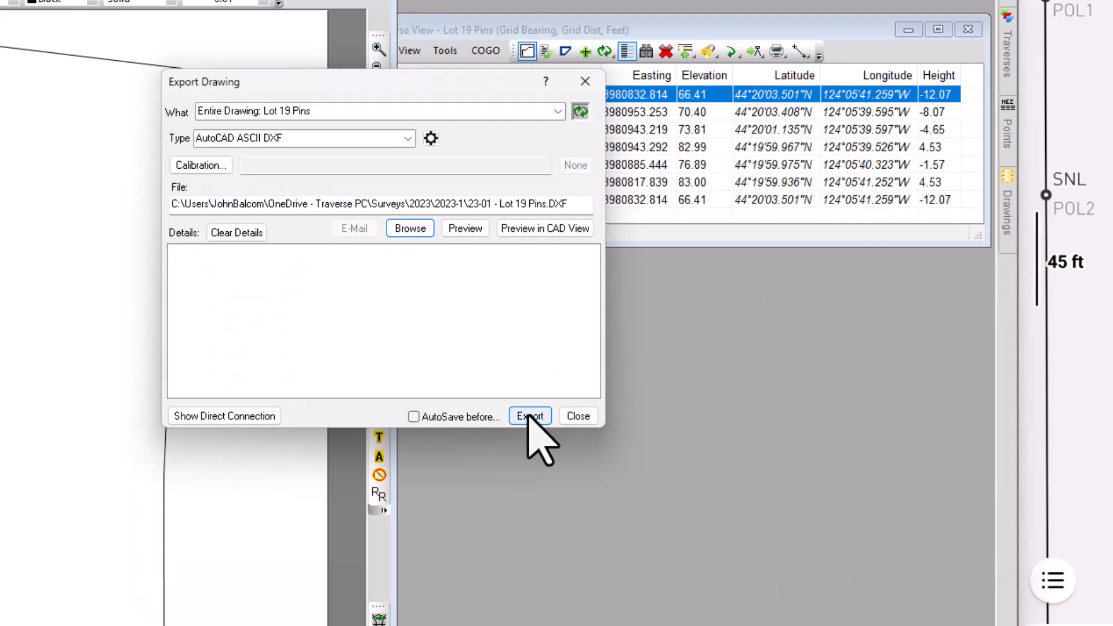
left_click(529, 415)
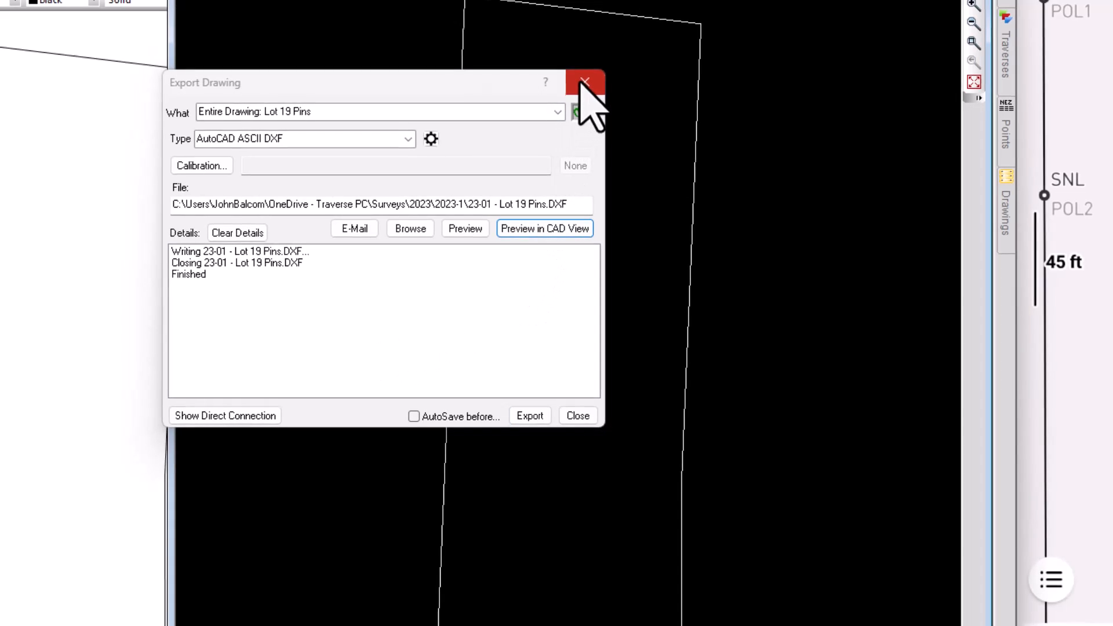
Close Export Drawing, preview the DXF in CAD View, and close it without saving.
left_click(584, 81)
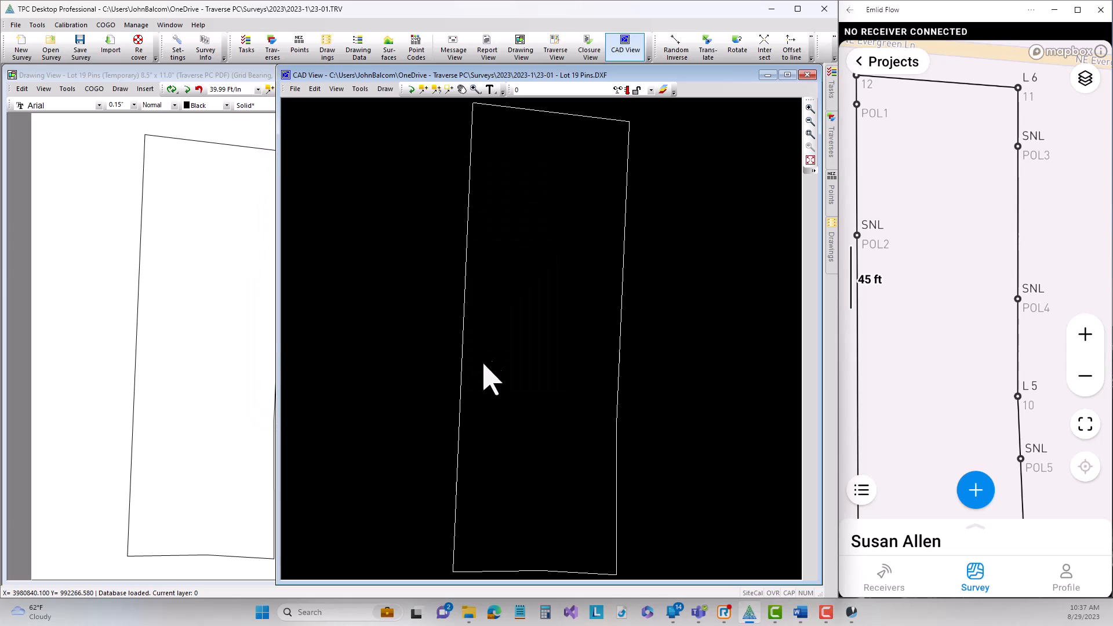
mouse_move(752, 166)
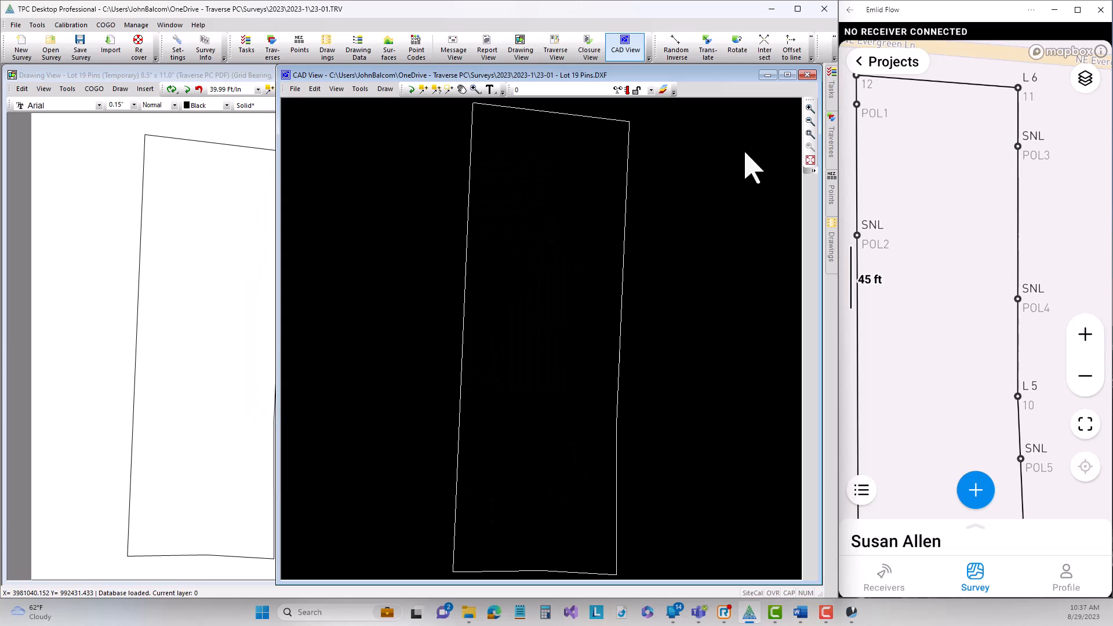
left_click(808, 75)
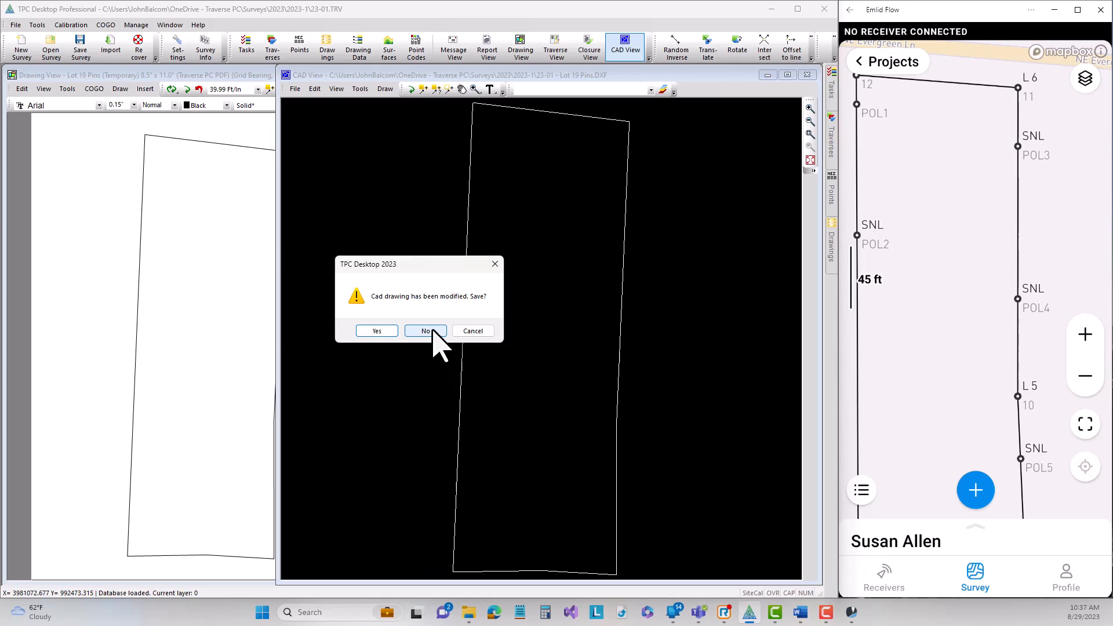
left_click(425, 331)
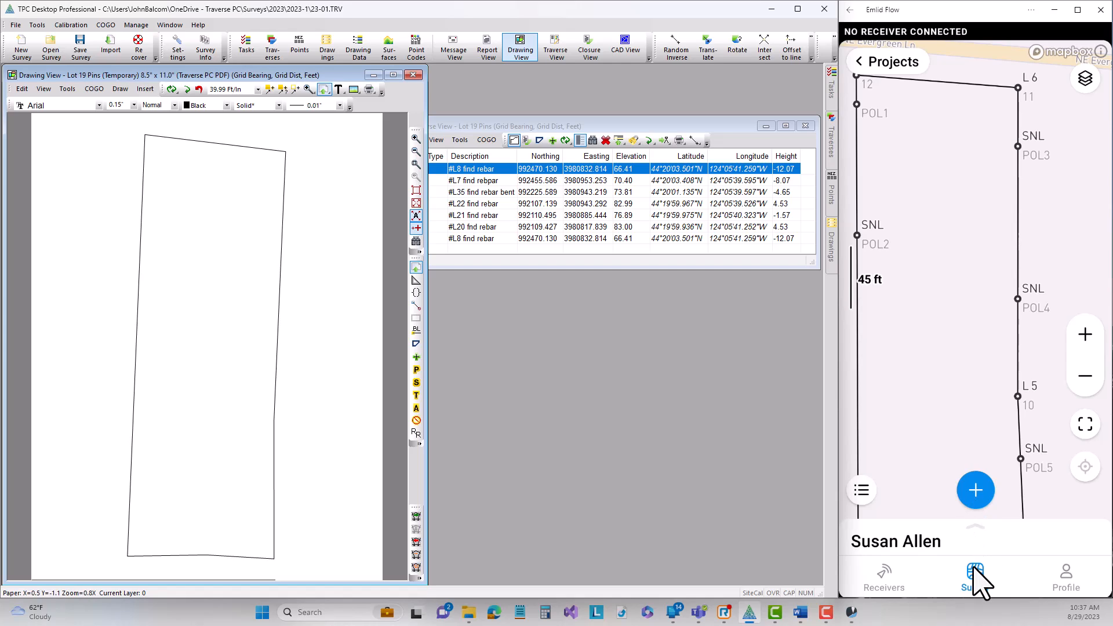
In Survey, browse lines L 1–L 6, view DXF/CSV import options, then select L 3.
left_click(973, 577)
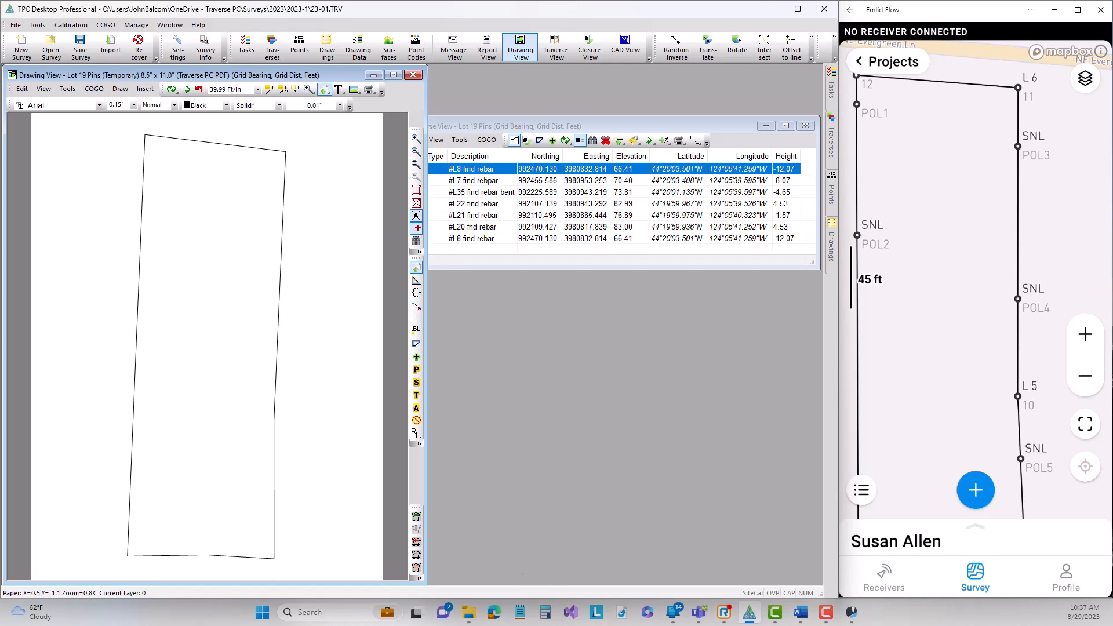
left_click(861, 490)
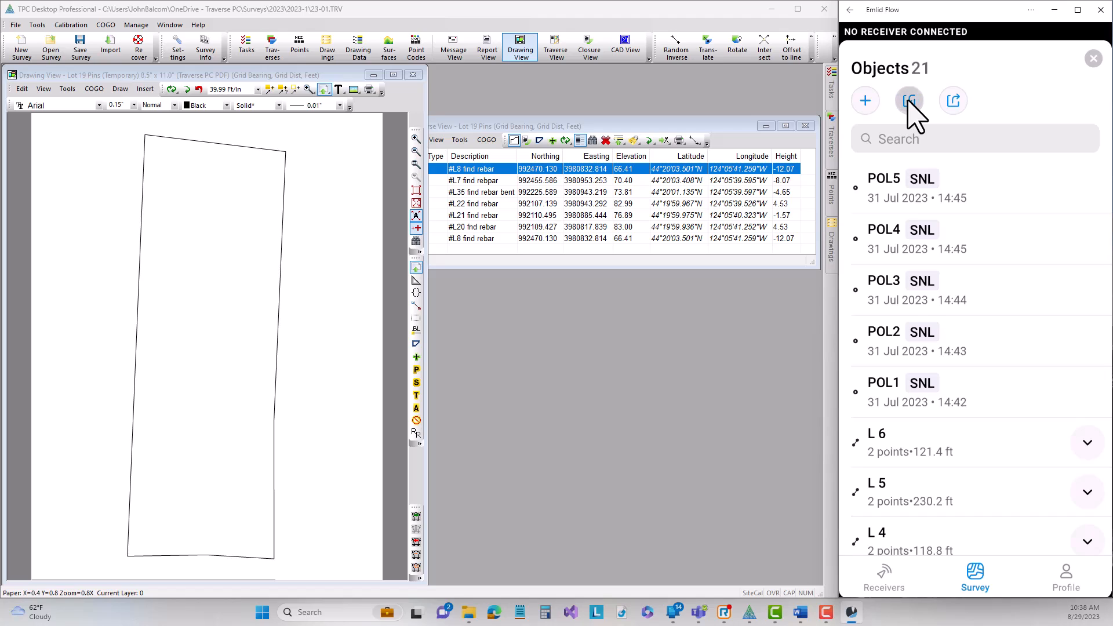
left_click(908, 100)
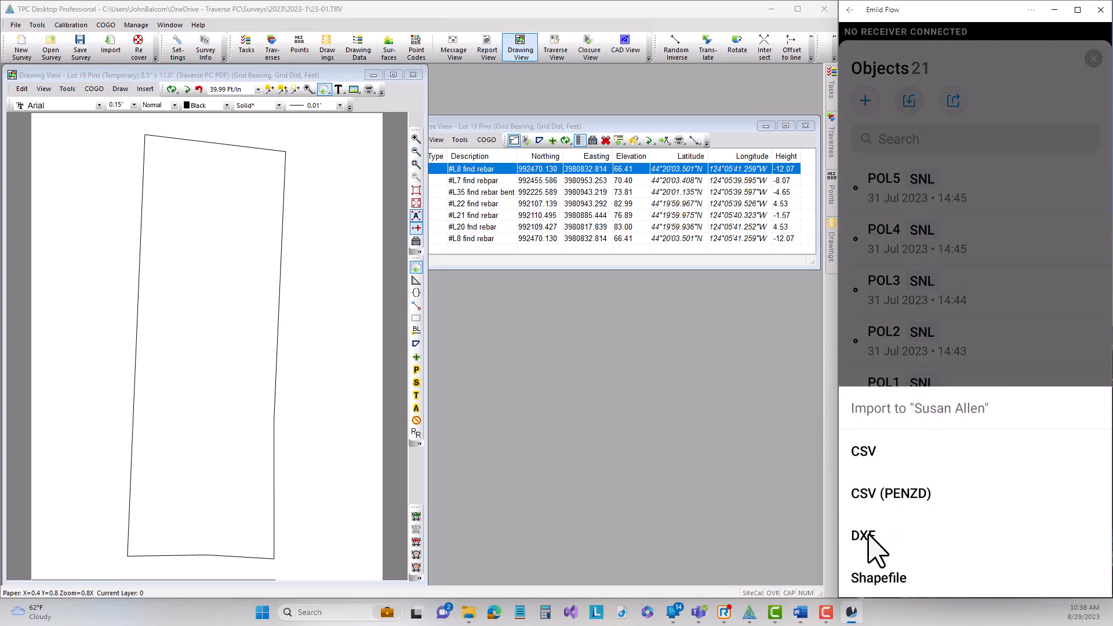
mouse_move(1015, 60)
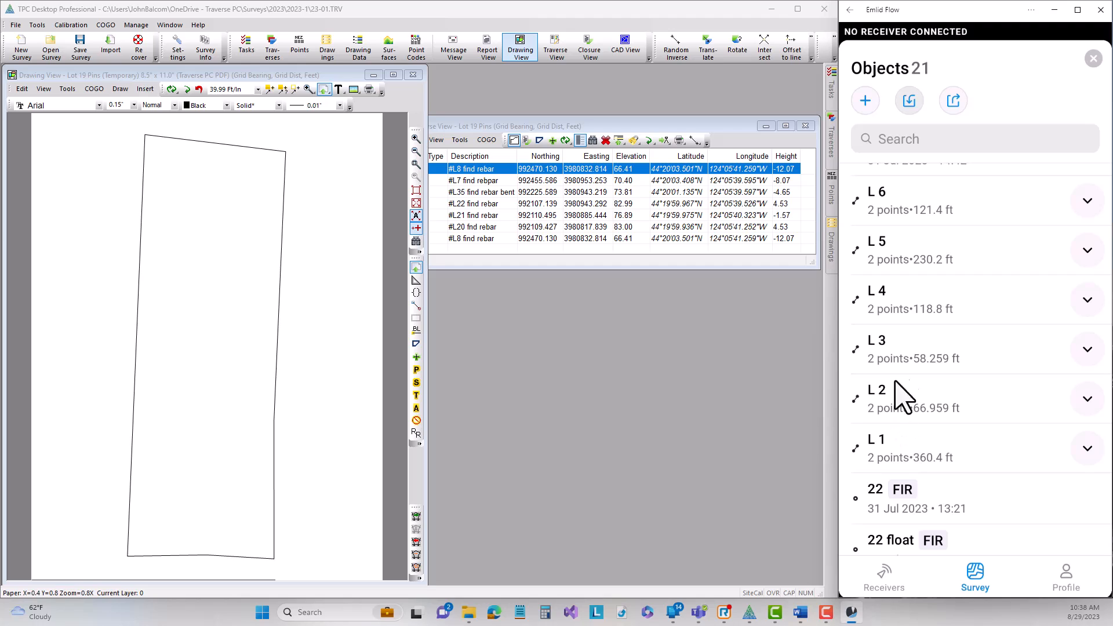
mouse_move(905, 212)
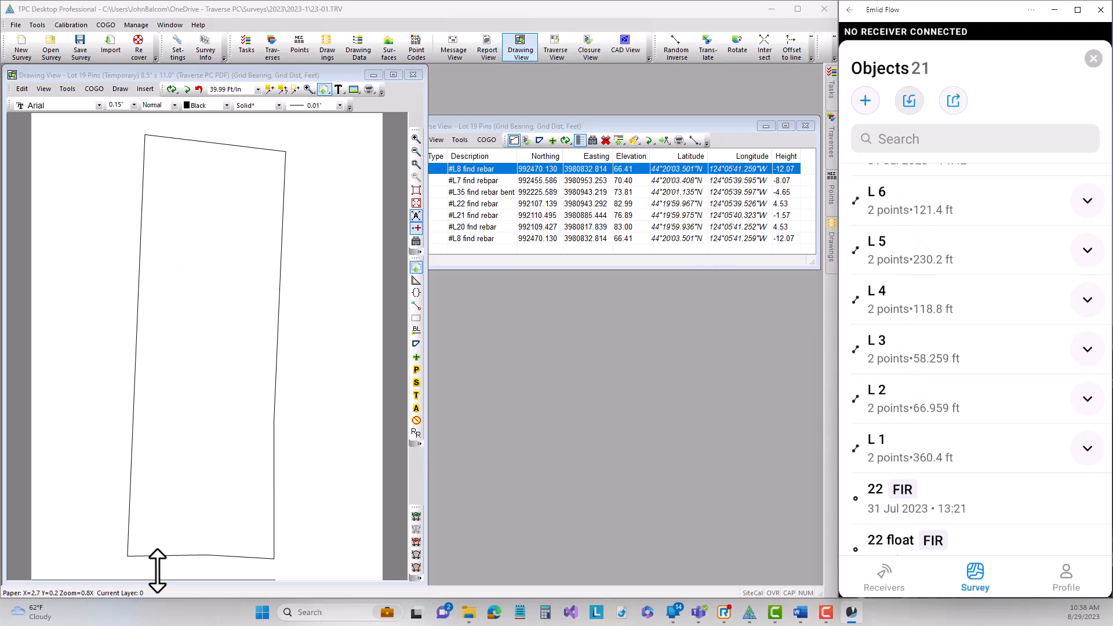
mouse_move(291, 257)
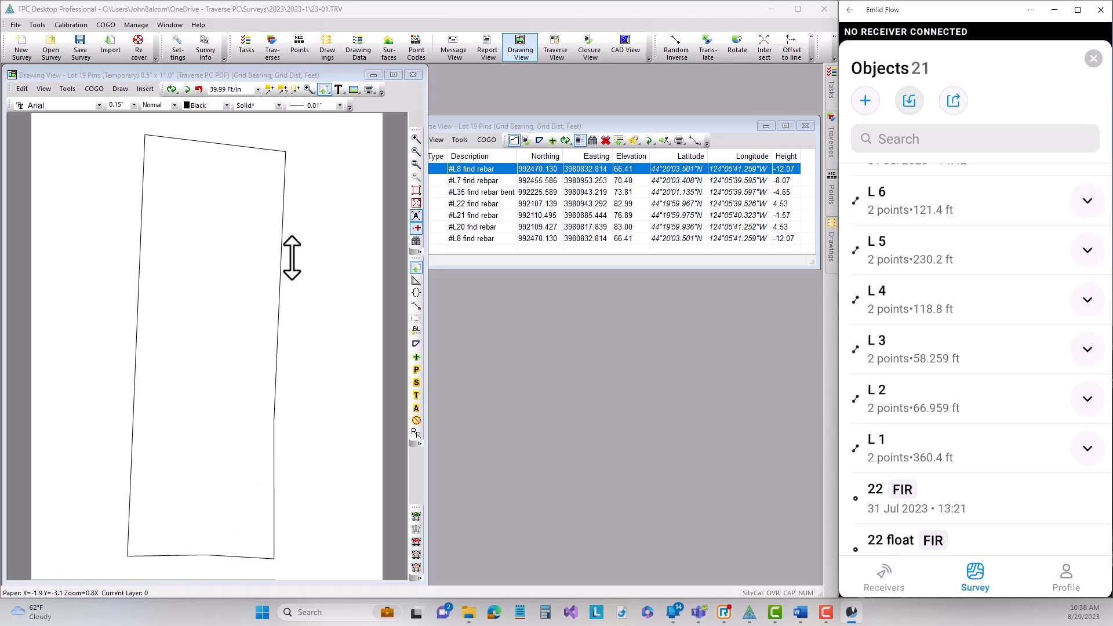
mouse_move(852, 394)
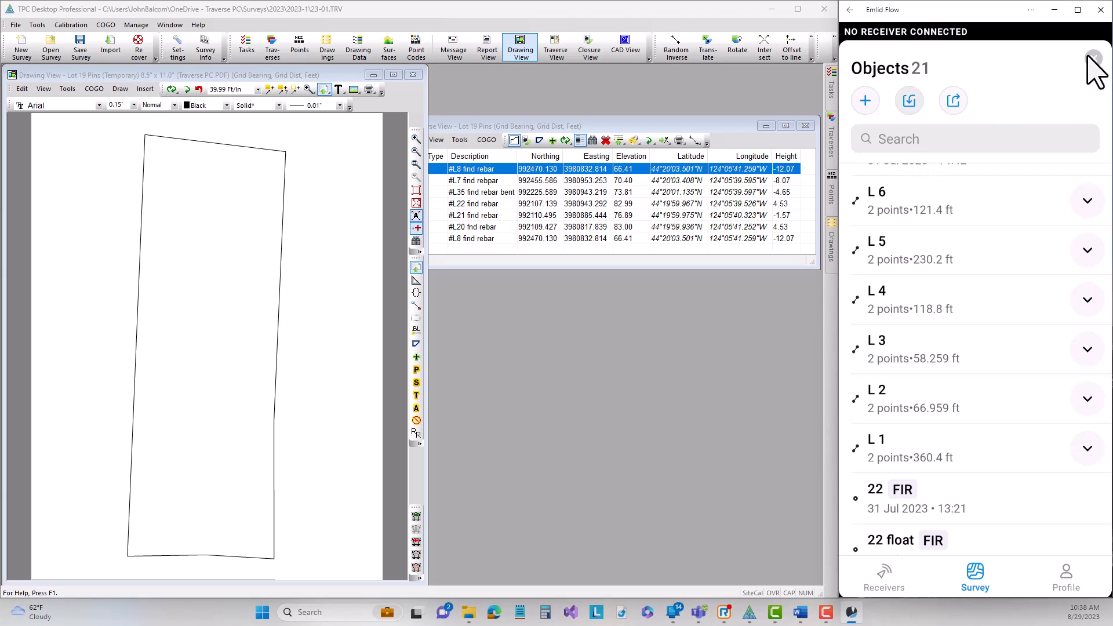
left_click(909, 348)
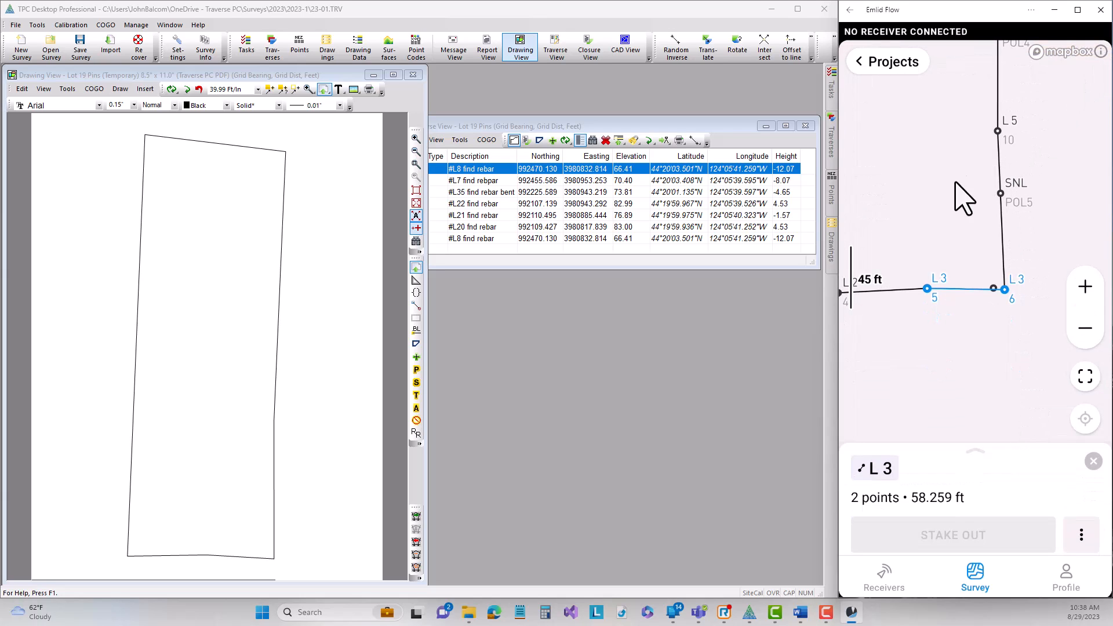
mouse_move(948, 337)
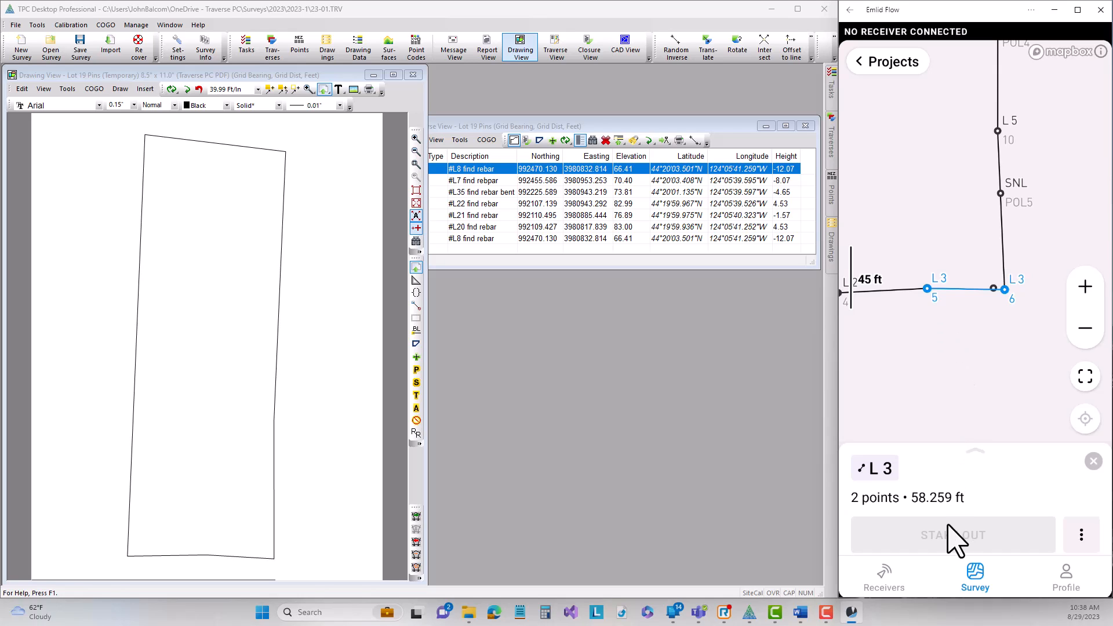
mouse_move(983, 339)
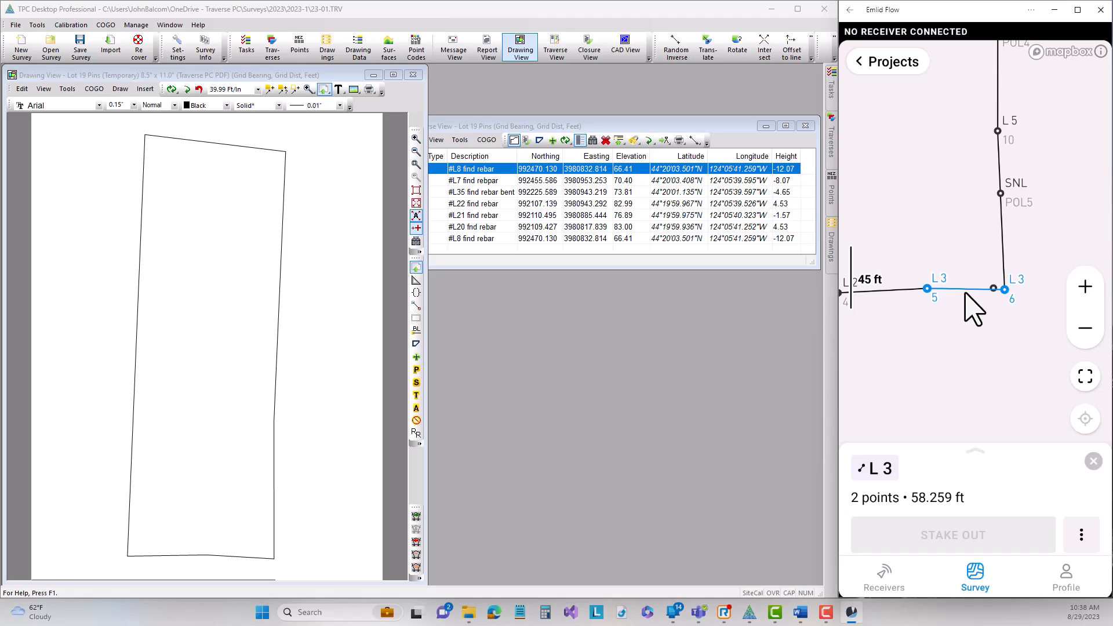
mouse_move(968, 277)
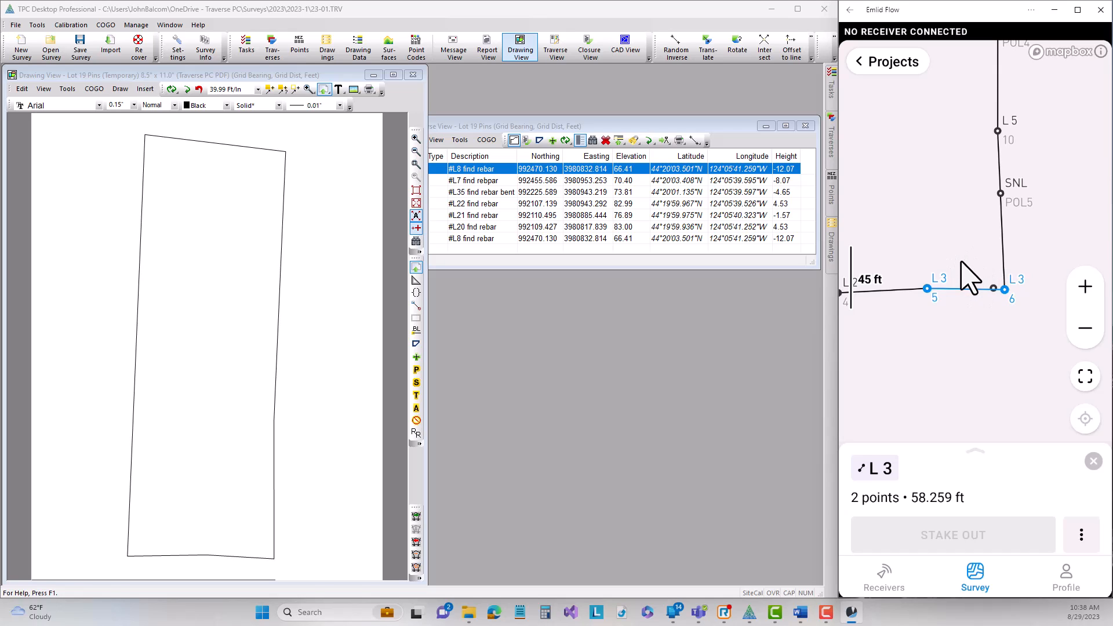
mouse_move(973, 309)
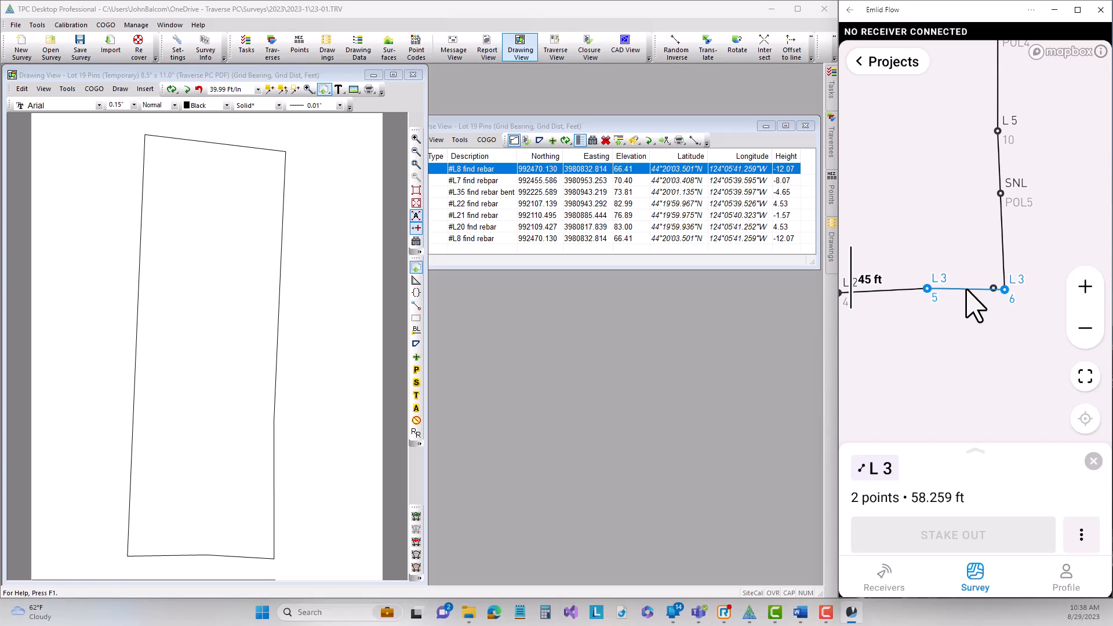
mouse_move(1018, 241)
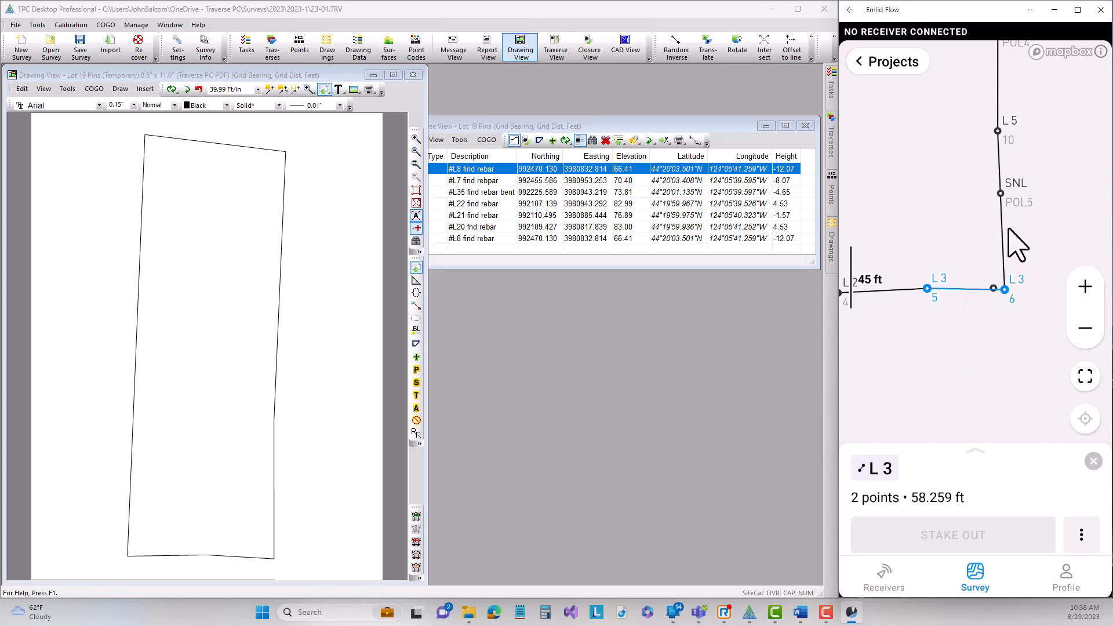
mouse_move(1027, 231)
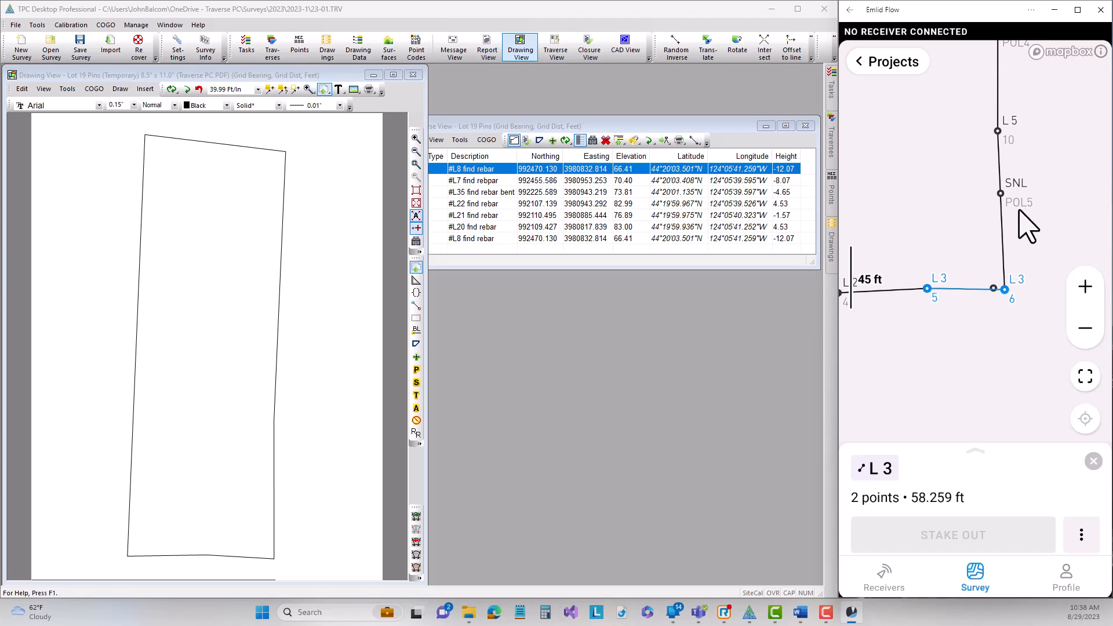
mouse_move(983, 238)
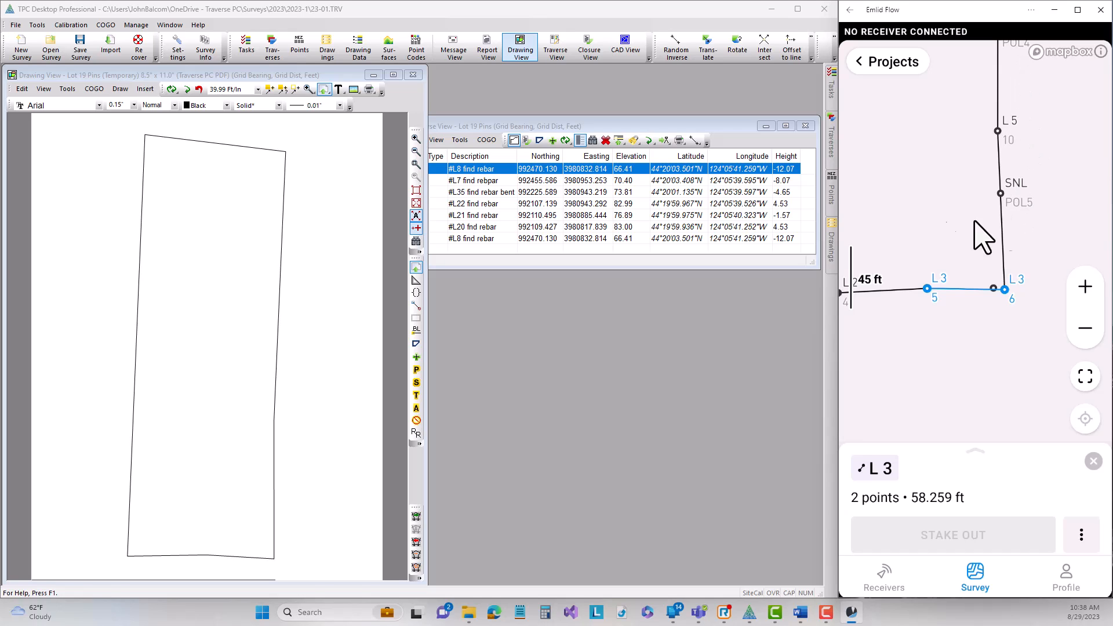
mouse_move(968, 244)
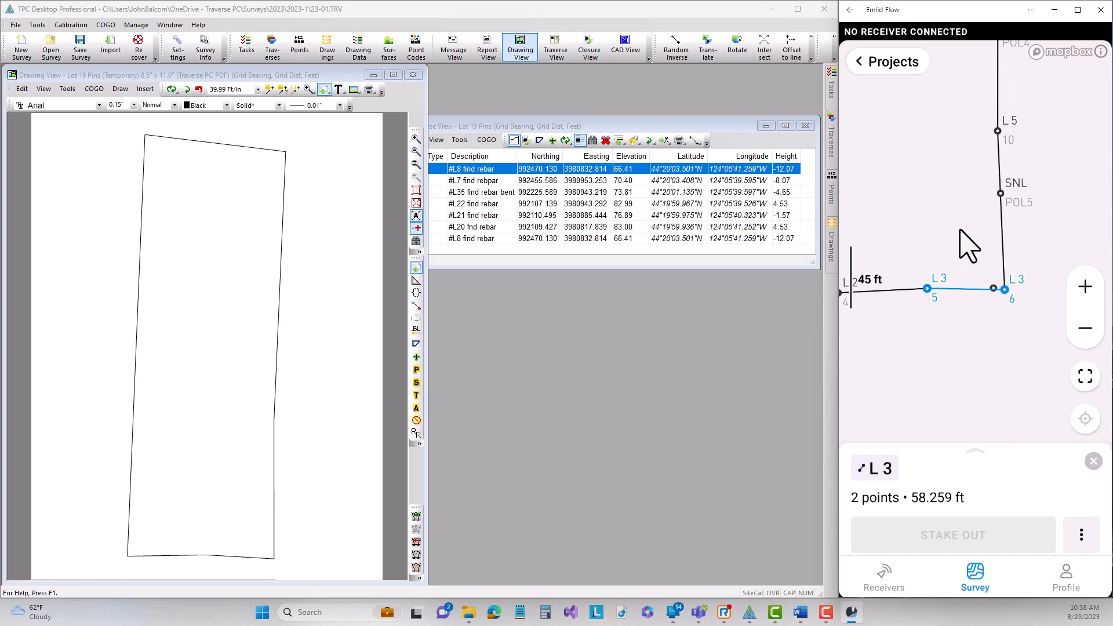
mouse_move(959, 256)
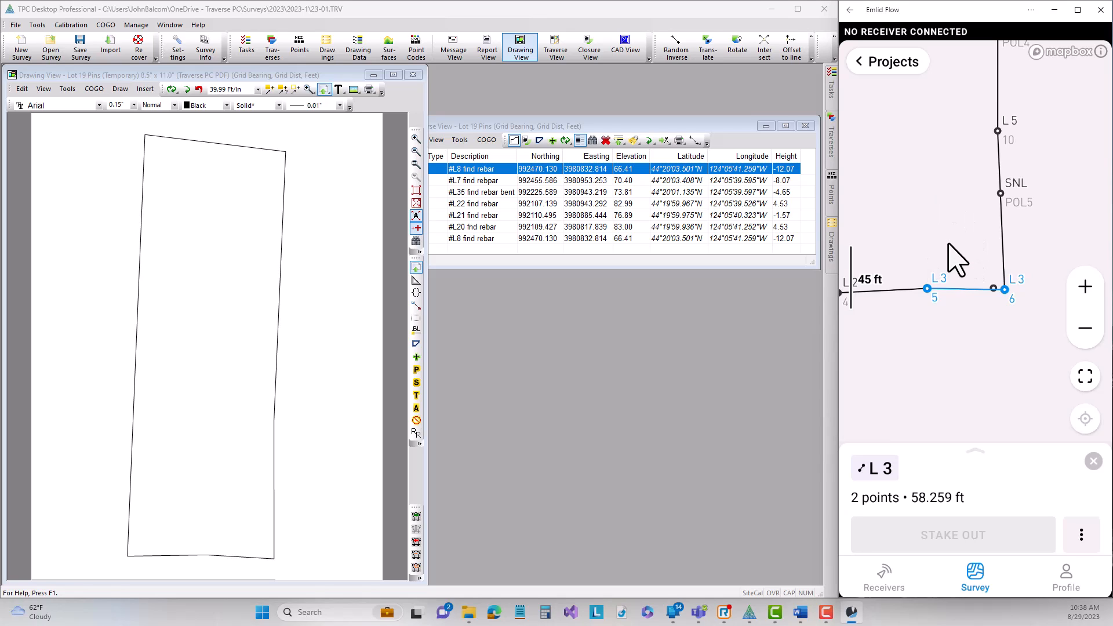